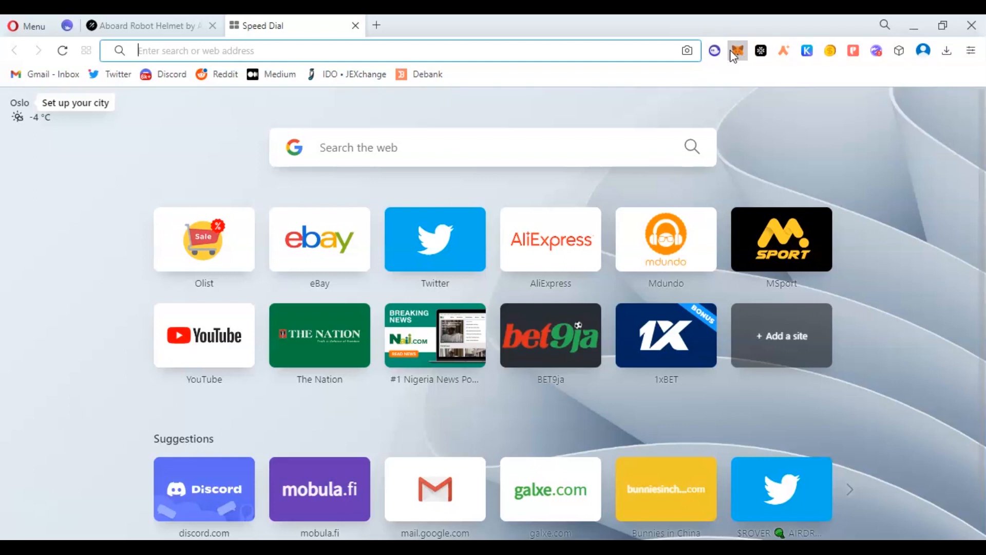
From MetaMask's network dropdown on Arbitrum One, reach the Add a network page
click(737, 50)
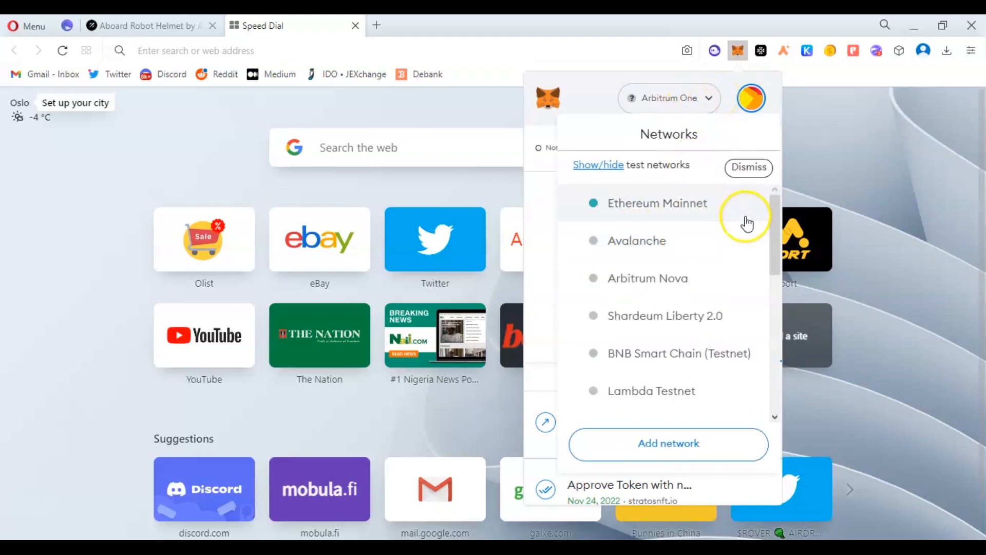
scroll(down, 3)
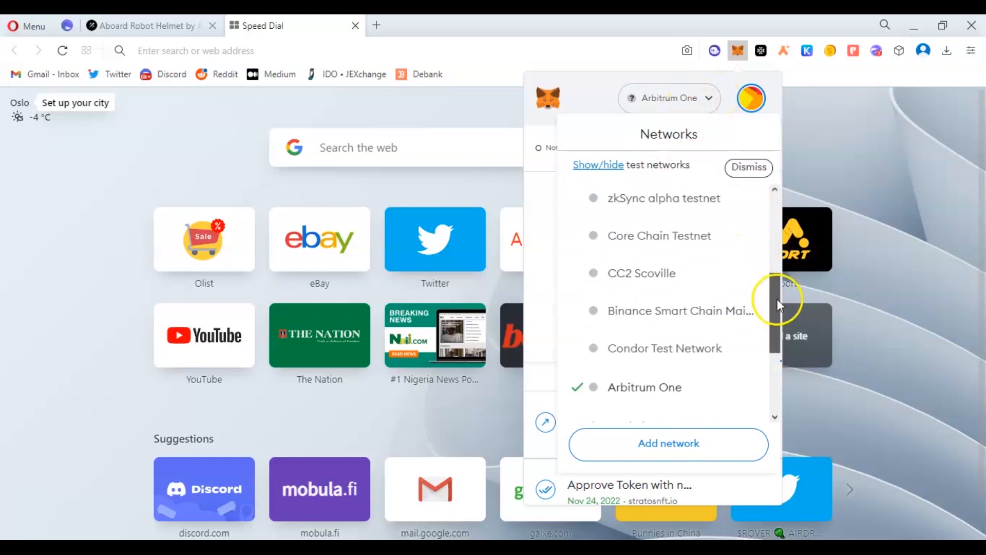
scroll(down, 3)
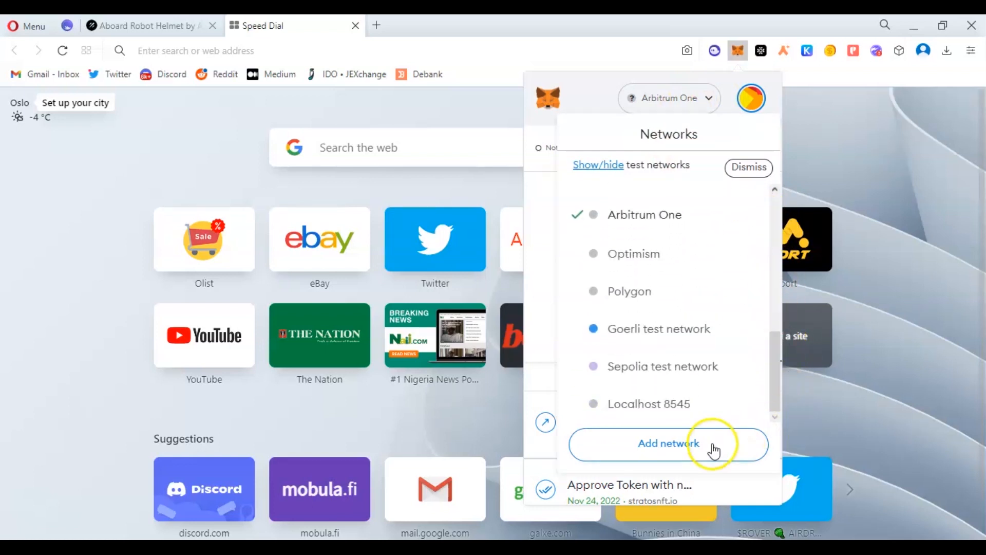
click(668, 444)
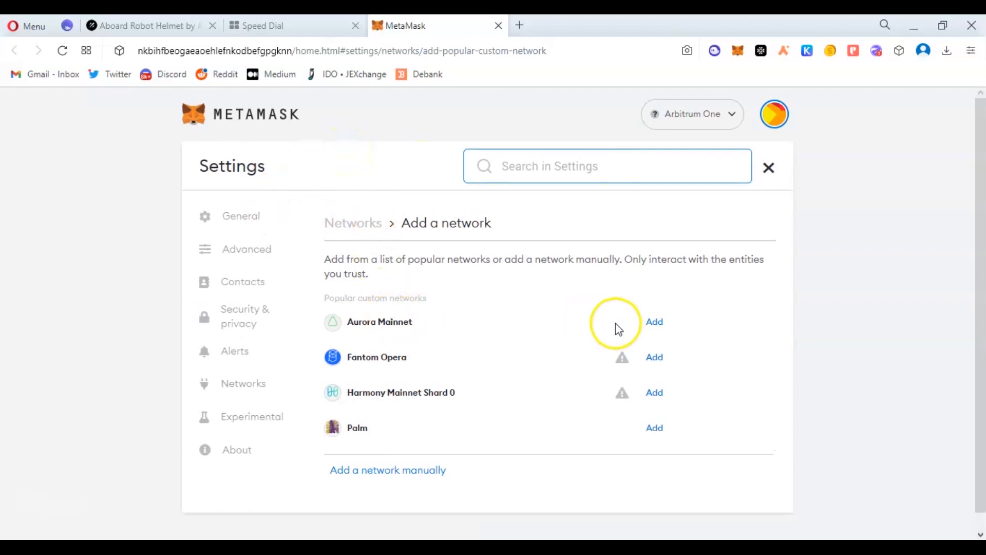
mouse_move(655, 331)
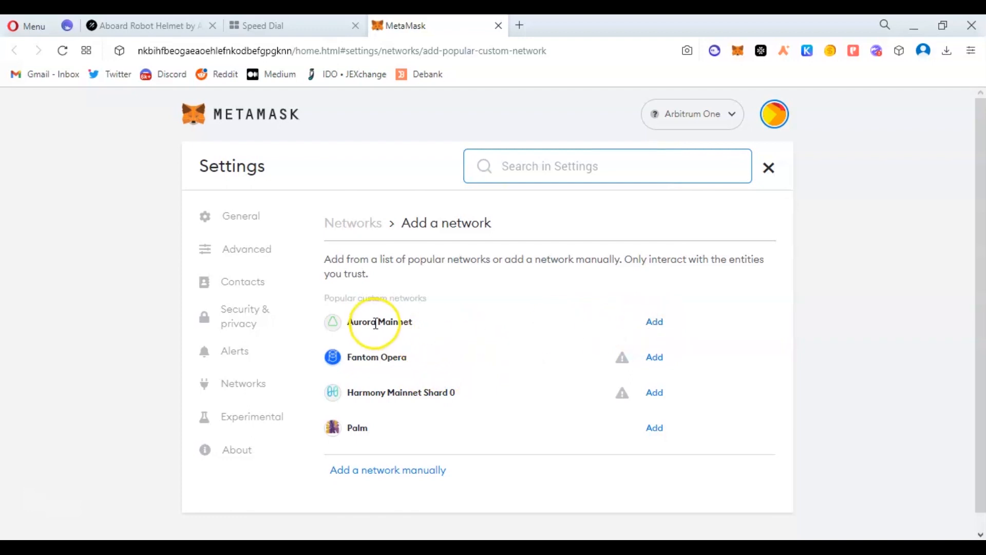
mouse_move(384, 397)
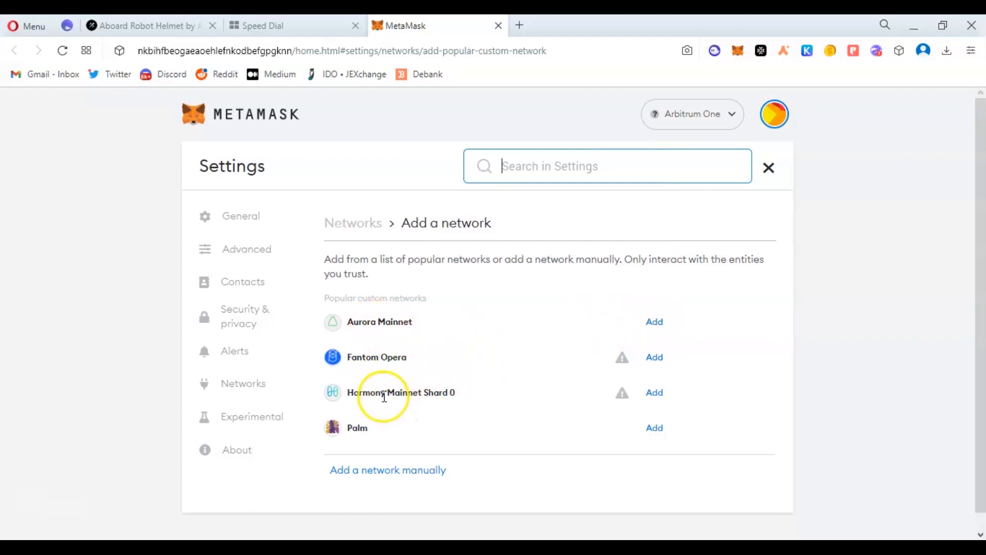
mouse_move(387, 474)
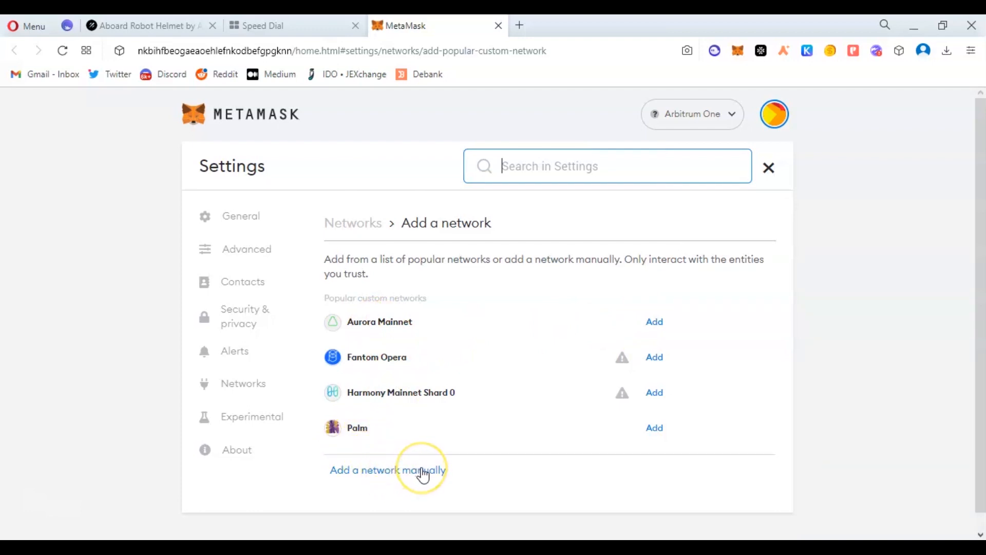
click(388, 469)
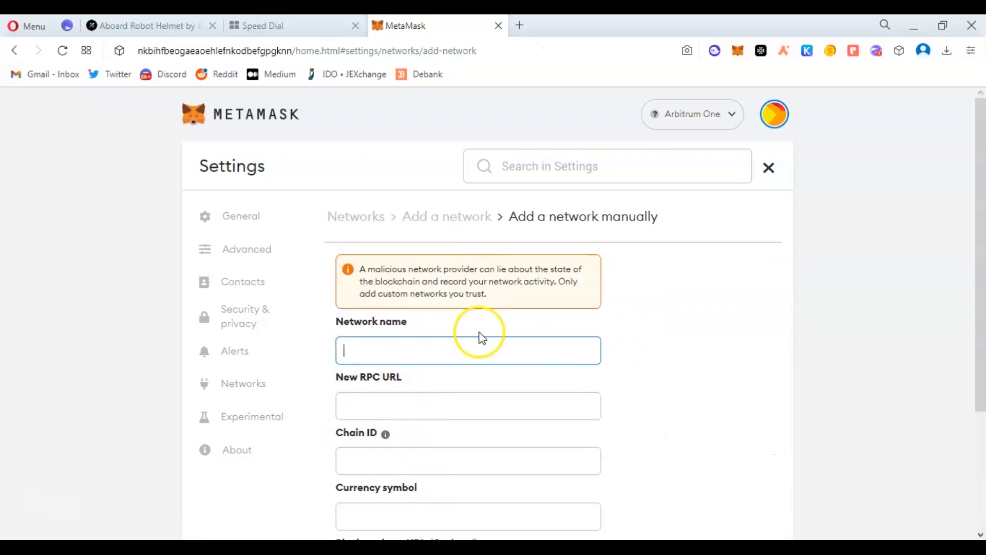
scroll(down, 3)
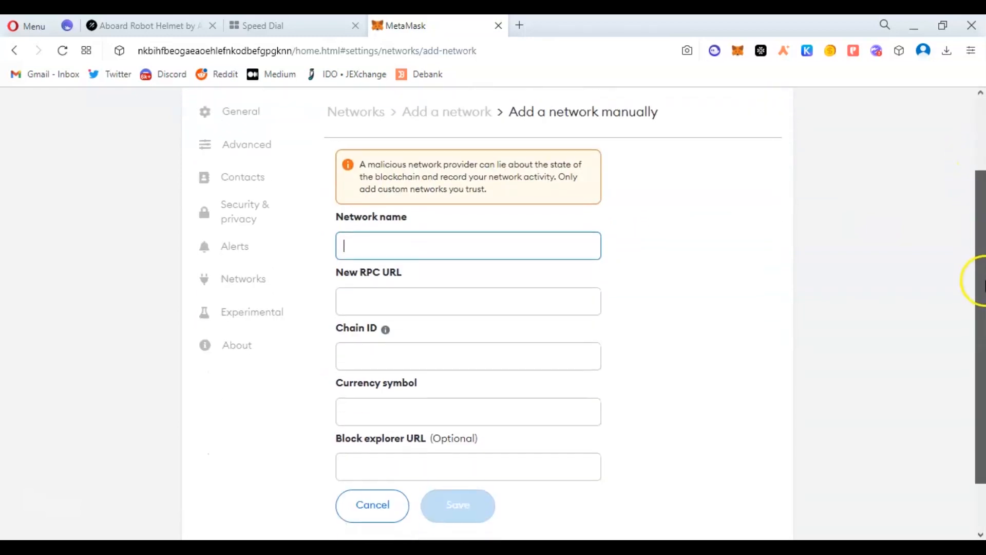
scroll(down, 3)
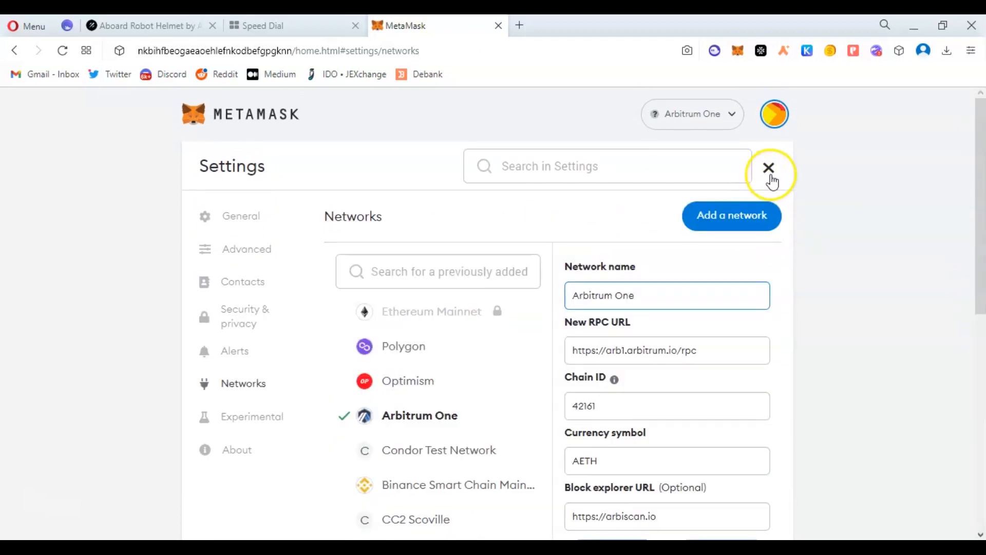
click(769, 167)
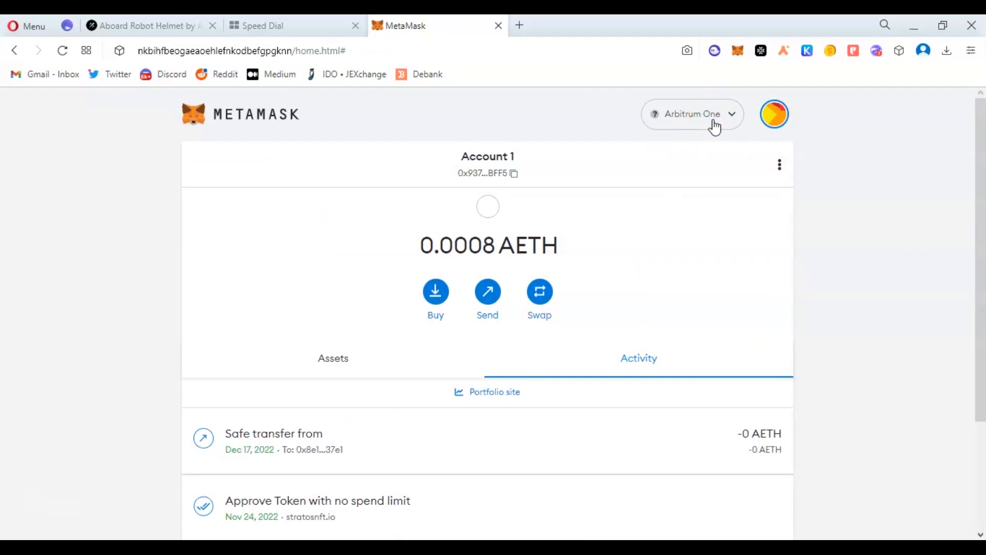
click(692, 114)
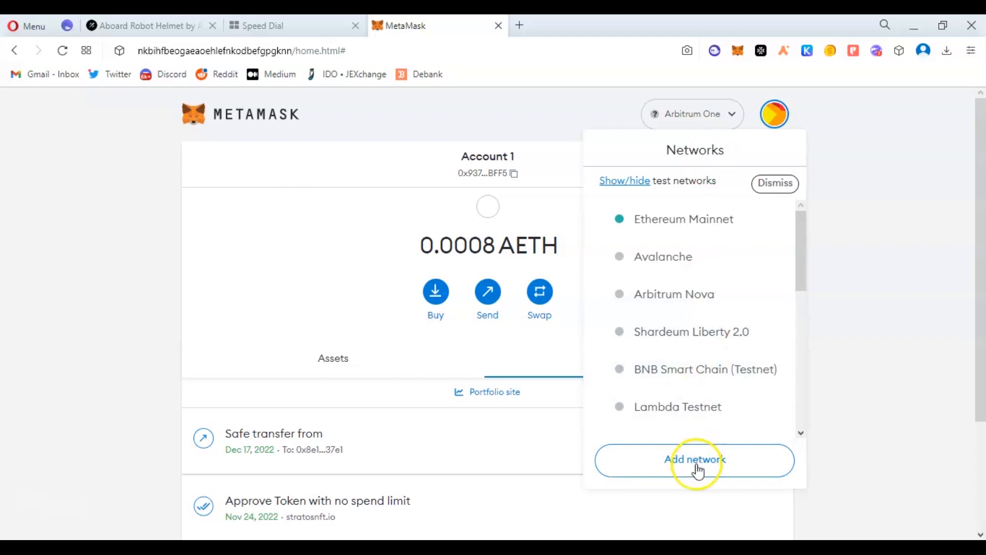
click(695, 460)
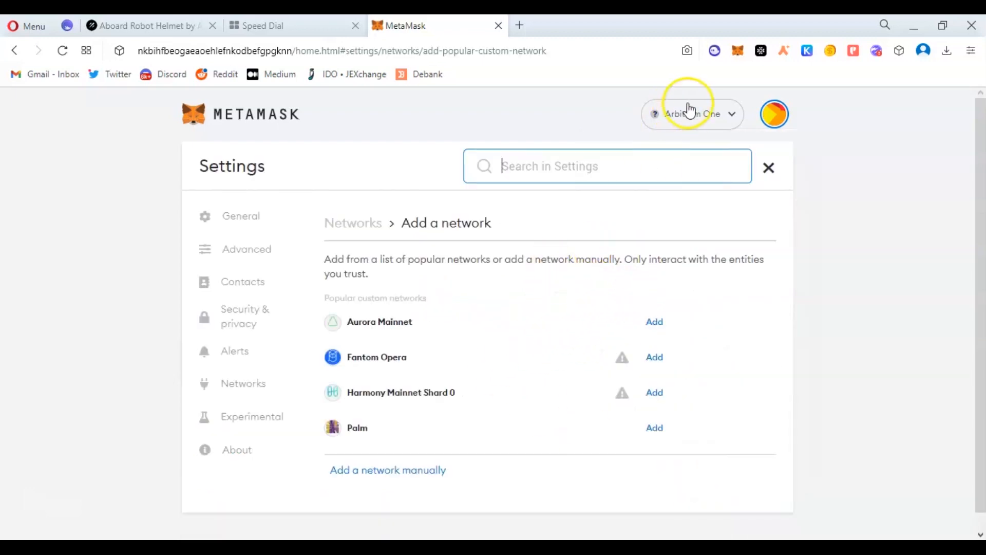
mouse_move(669, 293)
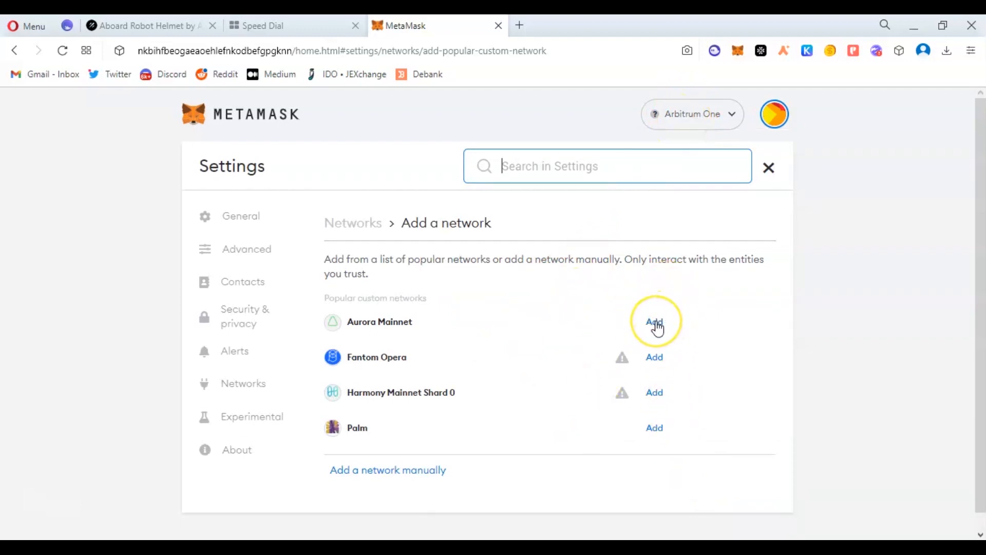
Add and approve Aurora Mainnet, stay on Arbitrum One, and go to Speed Dial
click(654, 321)
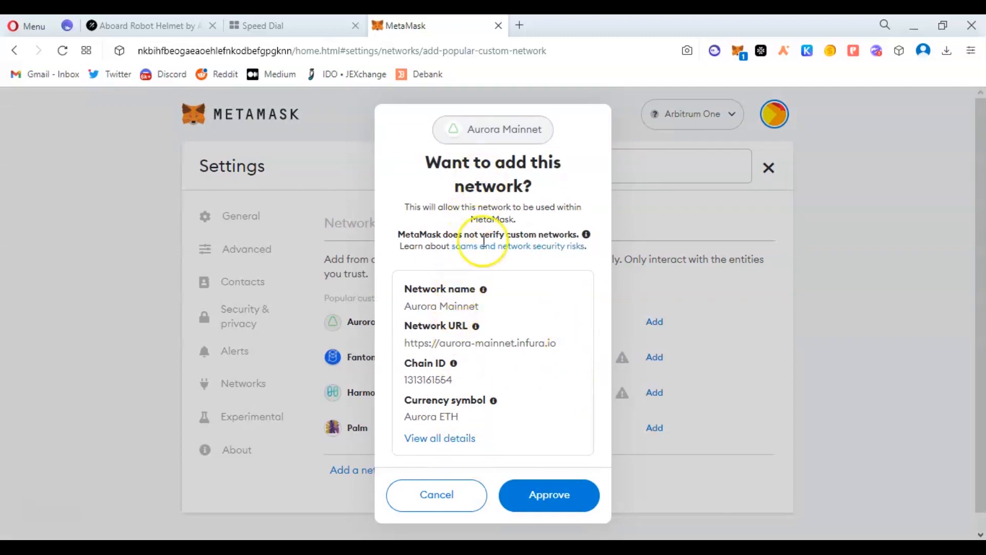
mouse_move(549, 495)
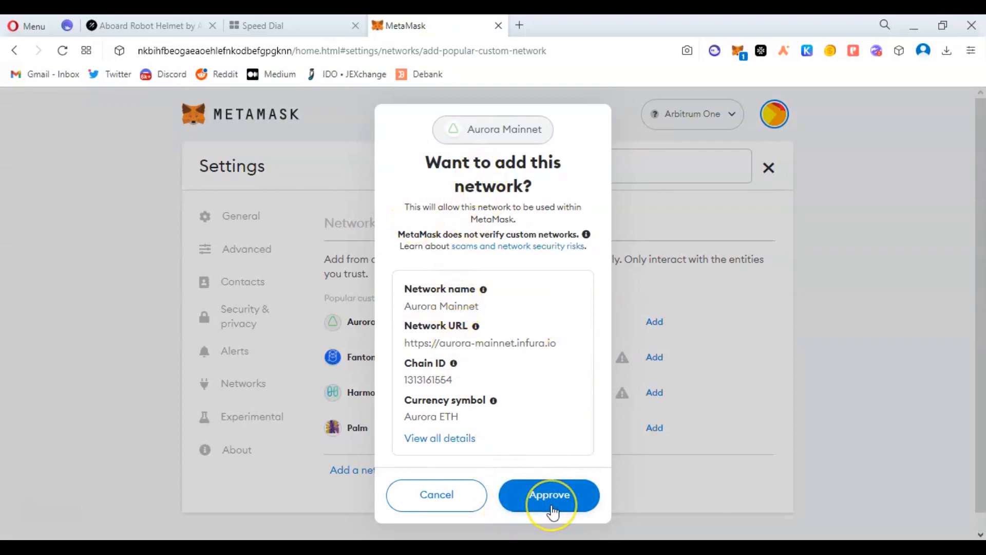
click(549, 495)
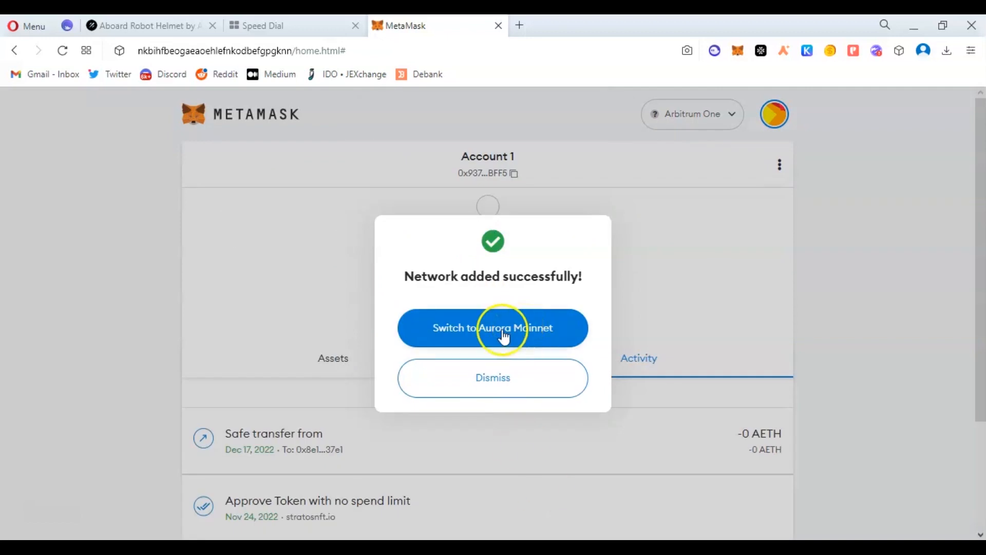
mouse_move(505, 383)
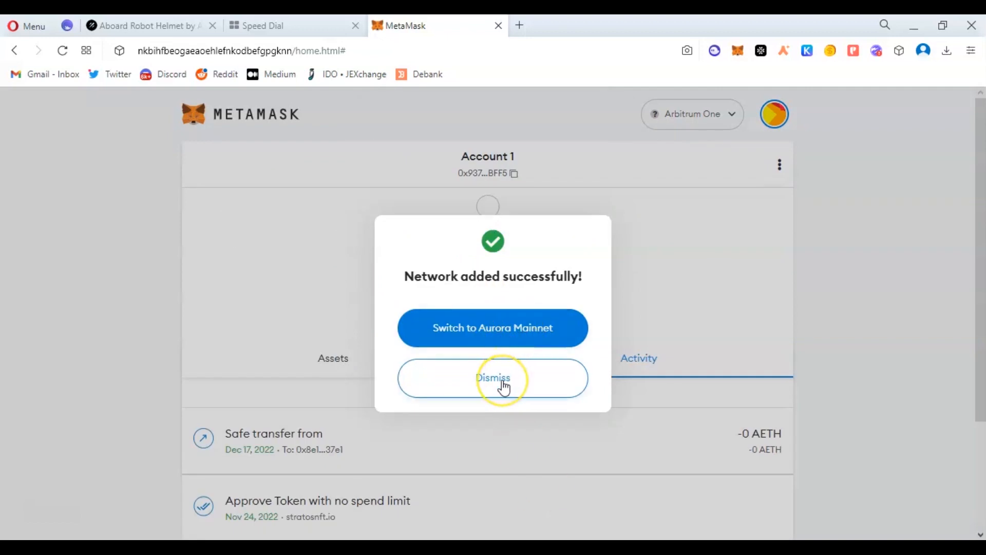
click(493, 378)
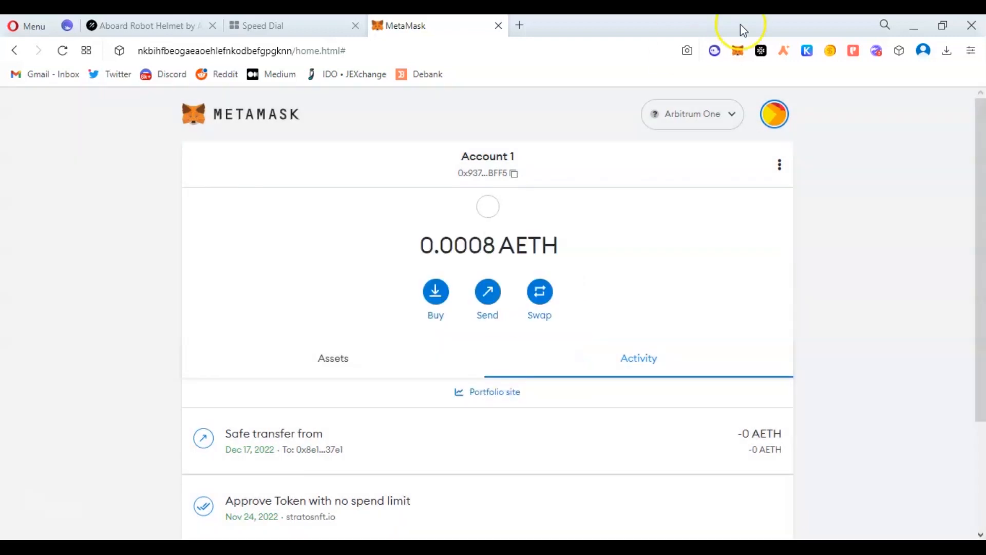
mouse_move(487, 255)
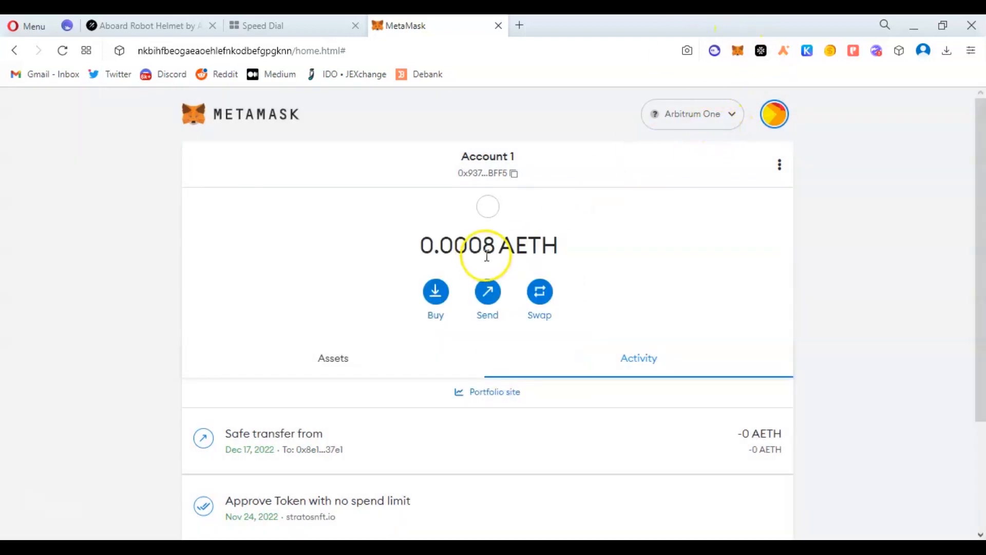
double_click(485, 246)
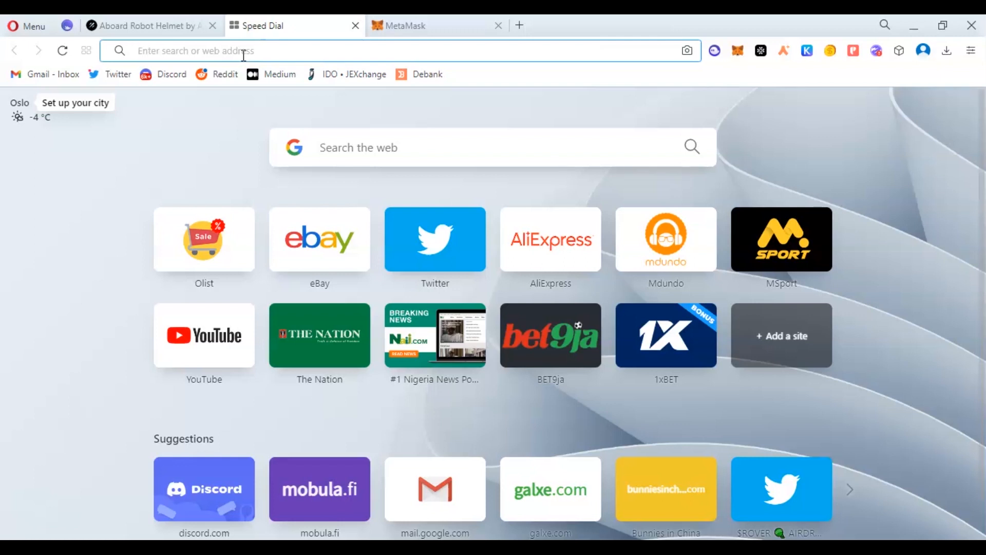
Enter app.sushi.com/swap in Opera's address bar to load the Sushi swap page
text(app.dictum.exchange)
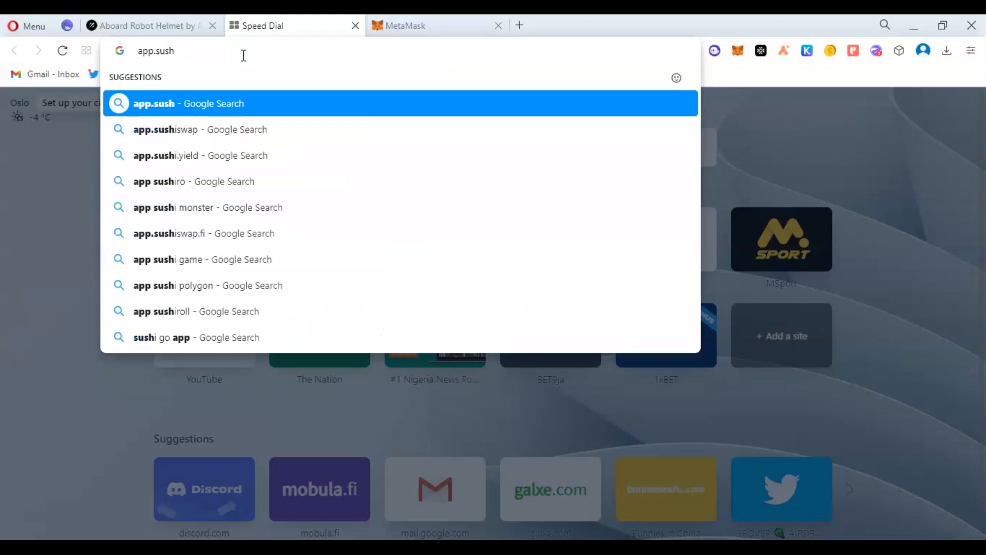
text(i.com)
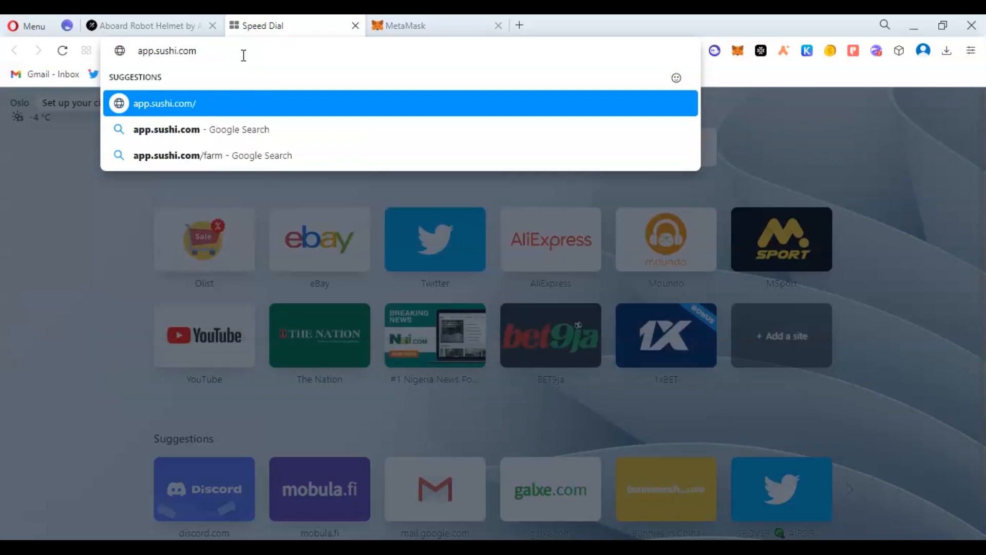
text(/sw)
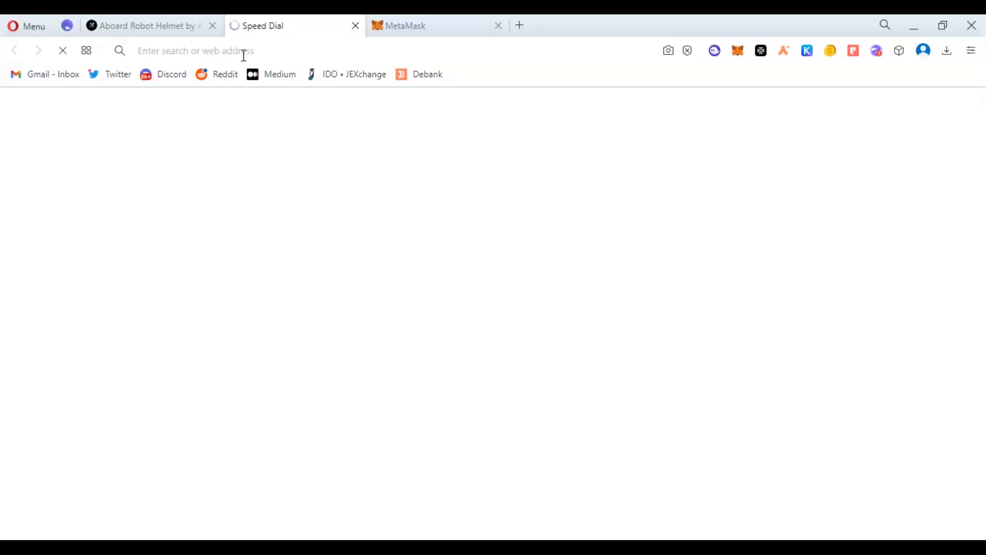
text(app.sushi.com/swap)
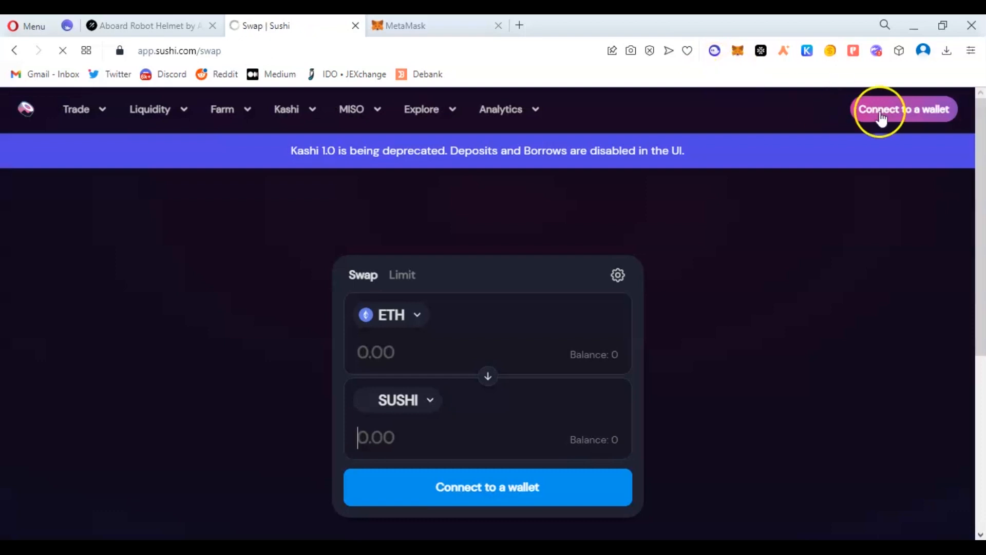
Connect and approve MetaMask on SushiSwap, revealing the 0.000764455 ETH balance
click(883, 109)
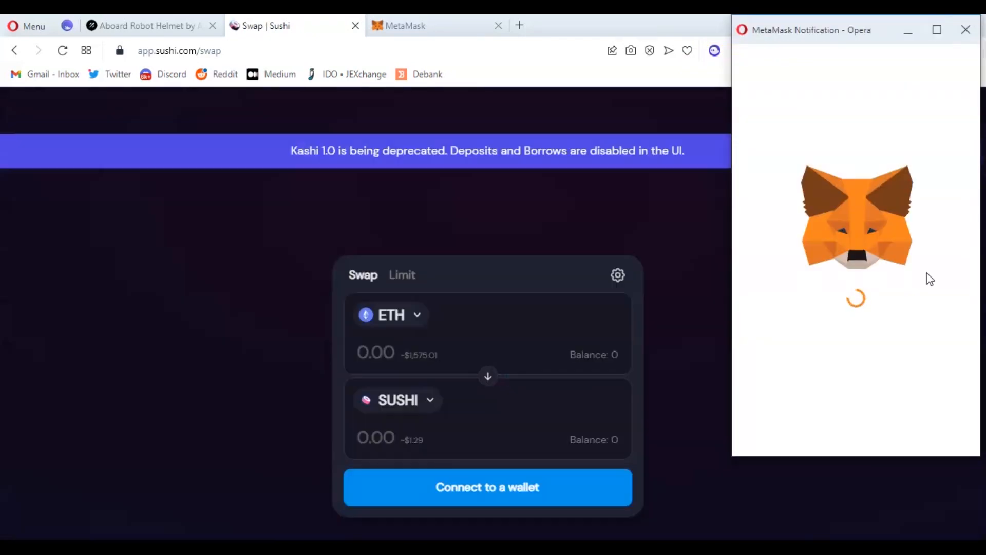
click(488, 487)
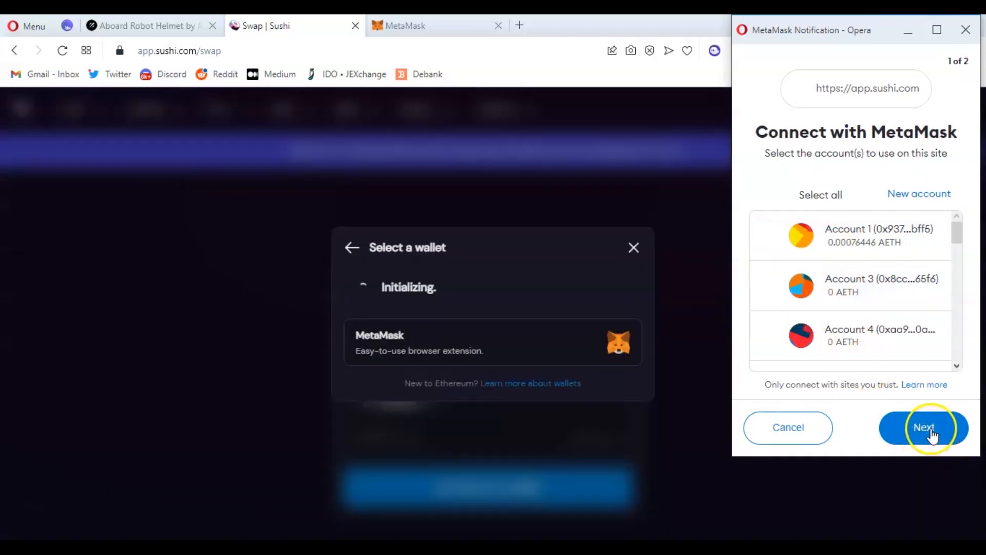
click(771, 236)
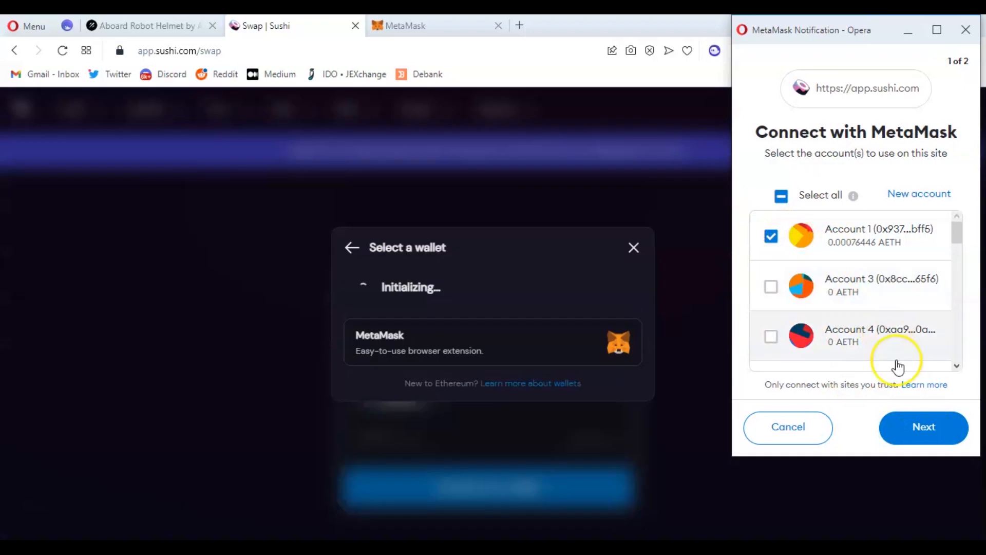
click(924, 428)
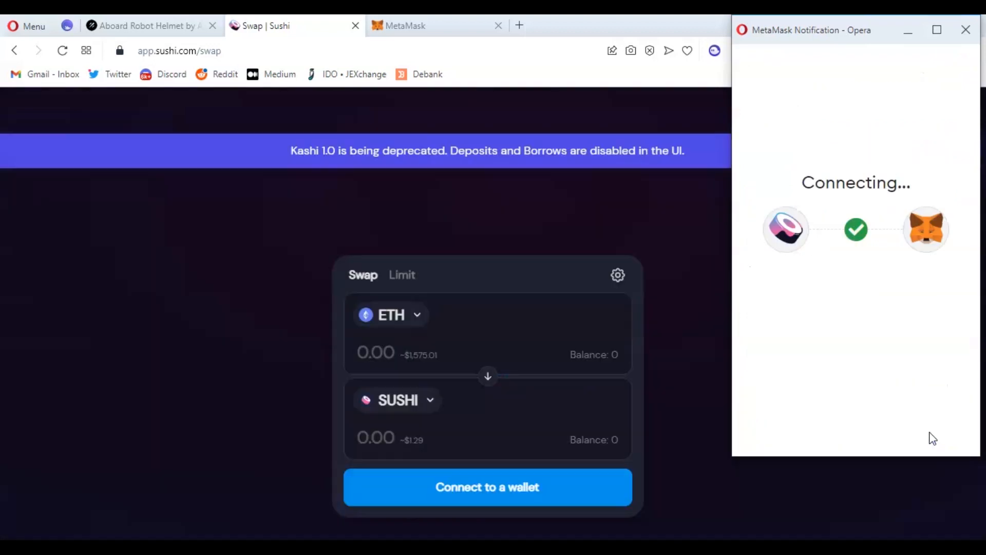
click(487, 487)
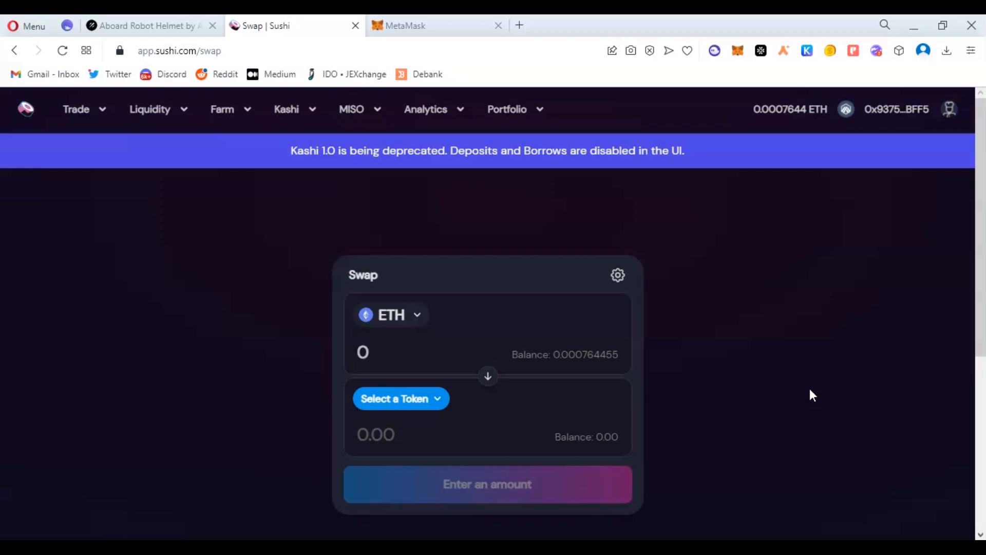
mouse_move(802, 395)
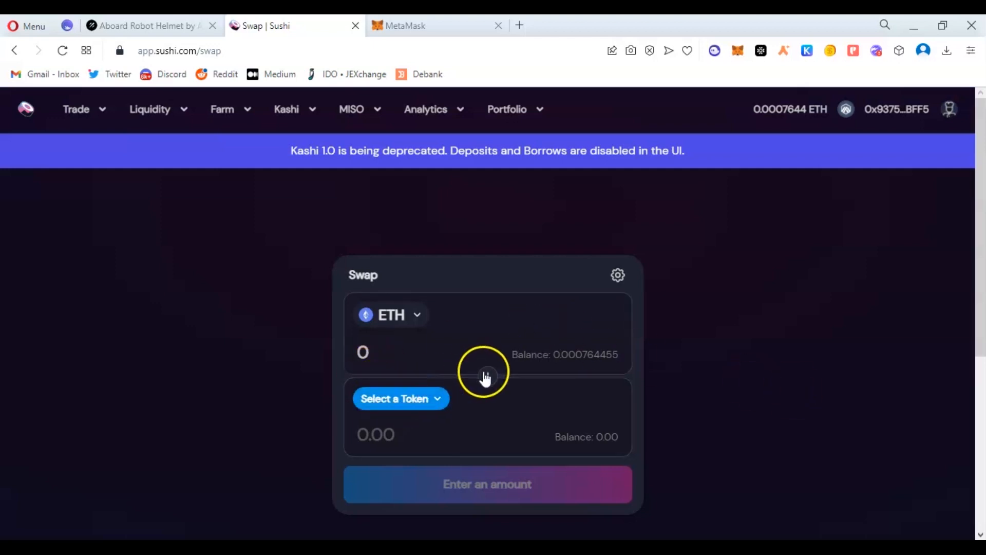
click(401, 399)
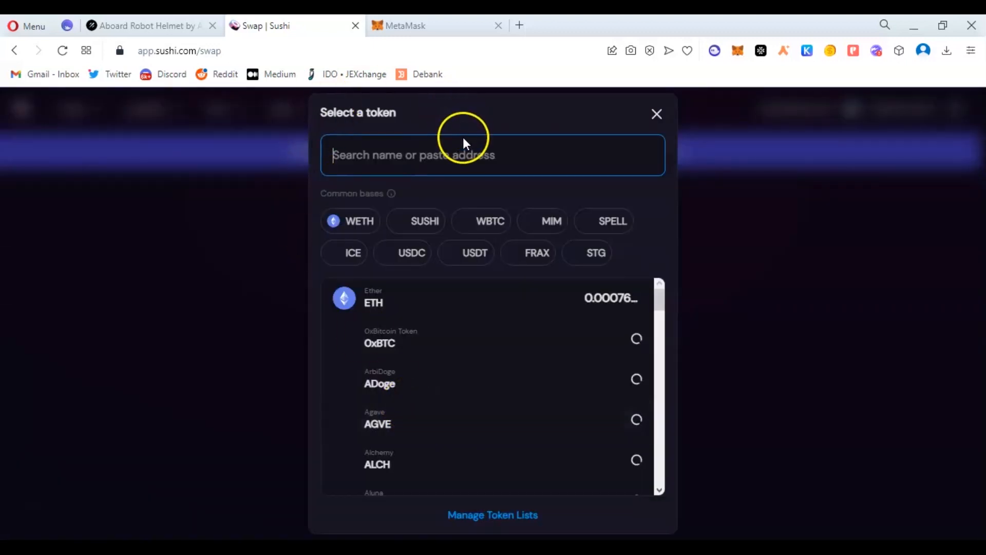
mouse_move(460, 158)
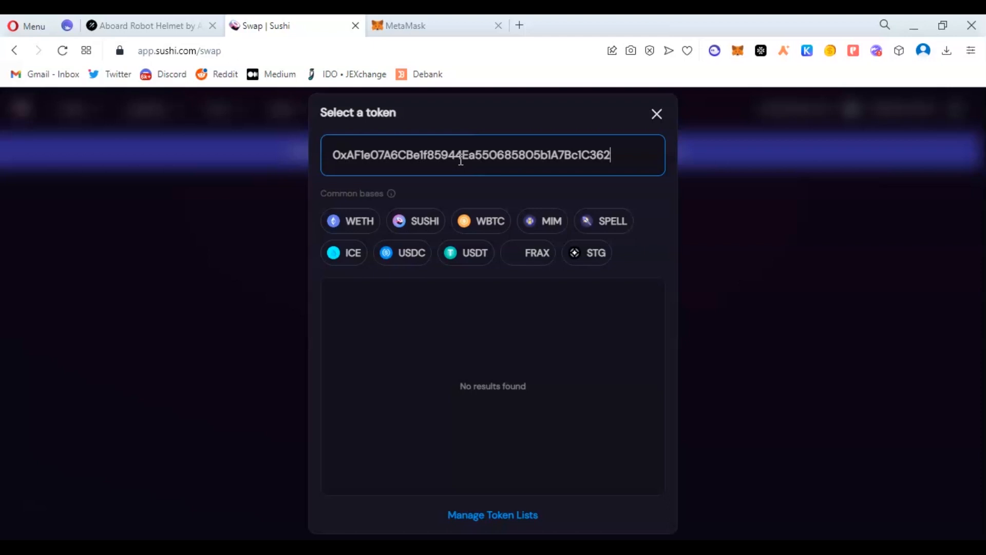
click(656, 114)
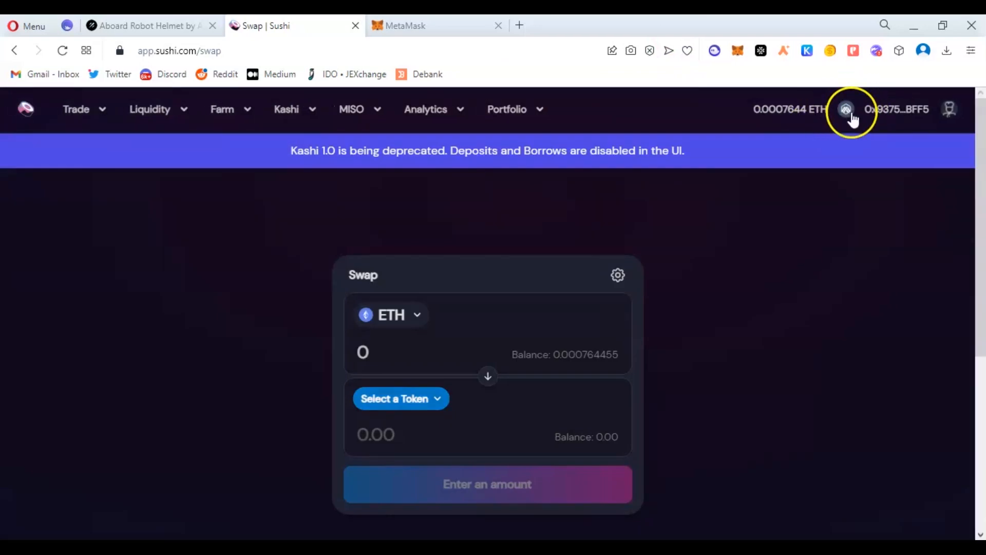
Confirm the Arbitrum network, then retry the token search until ARBIGON appears
click(846, 110)
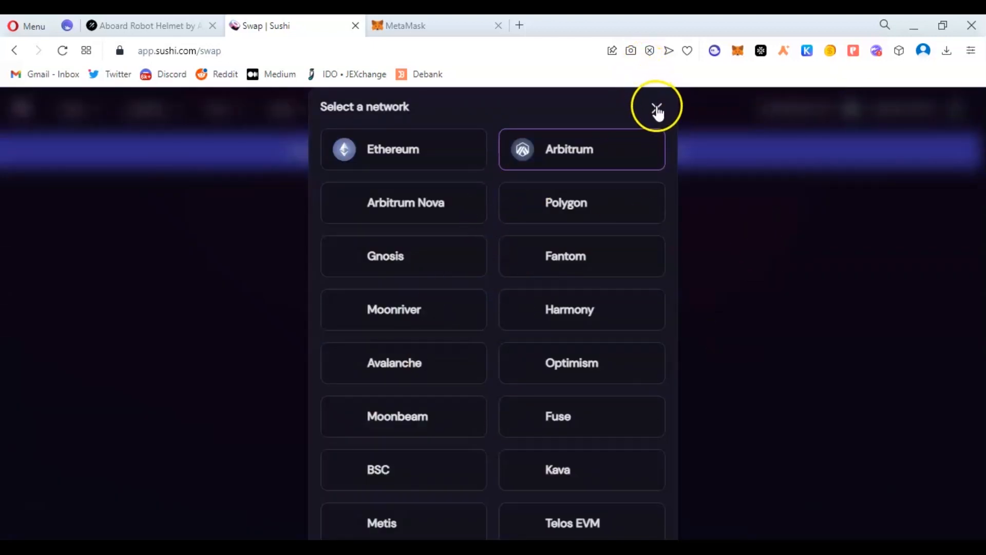
click(658, 107)
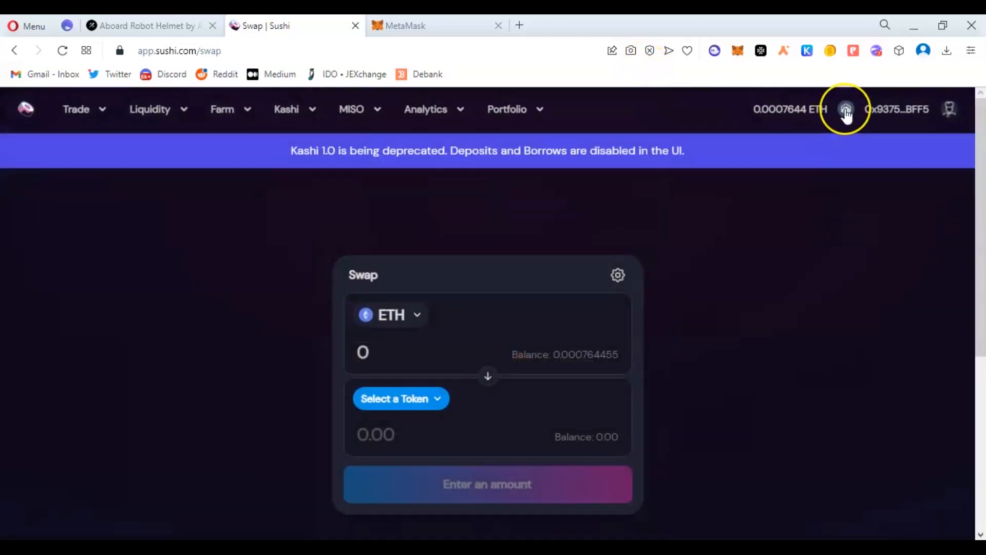
mouse_move(430, 419)
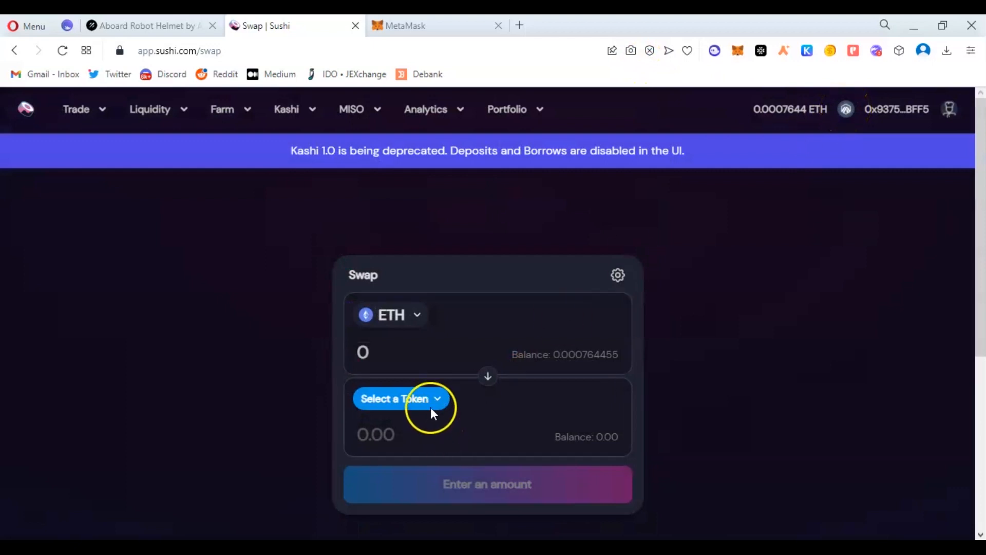
click(401, 399)
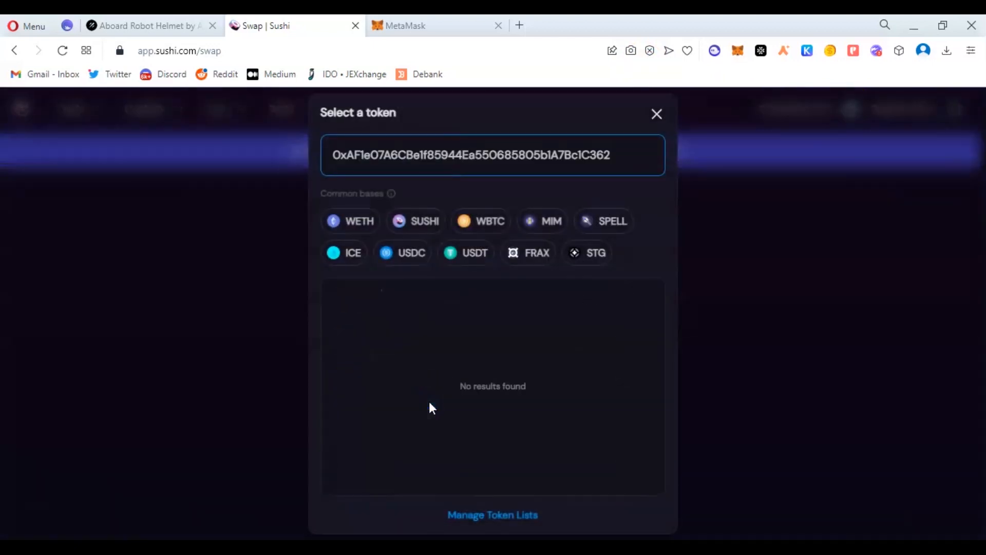
mouse_move(525, 358)
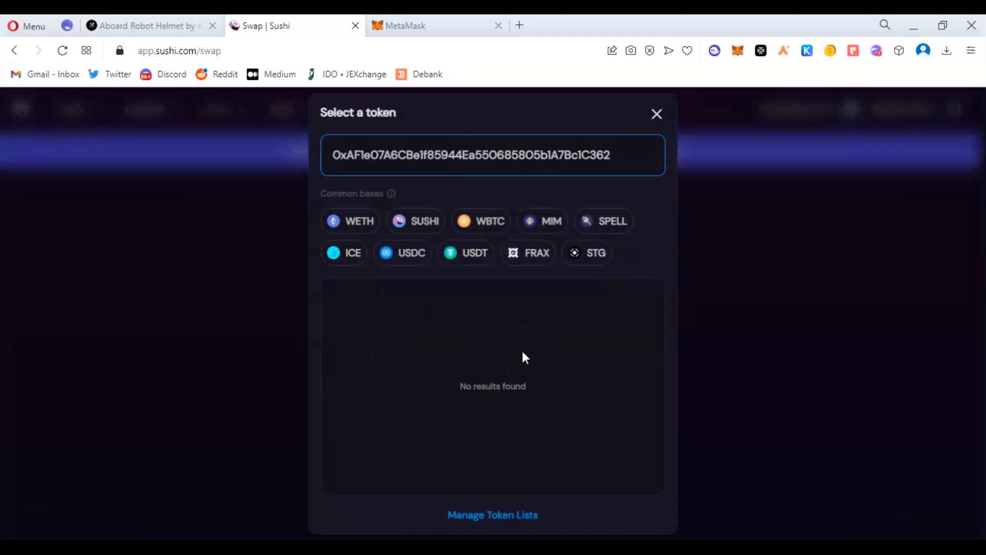
mouse_move(657, 114)
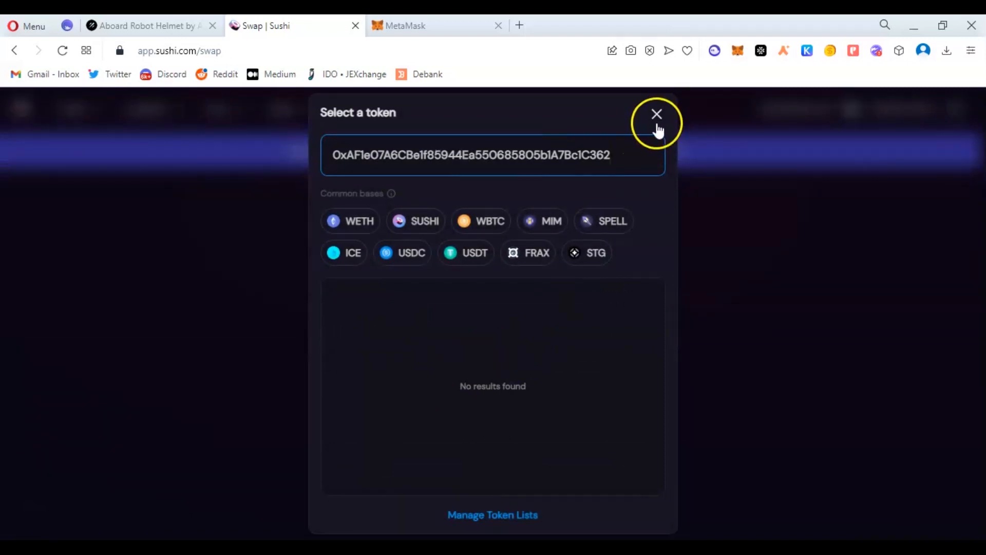
click(657, 113)
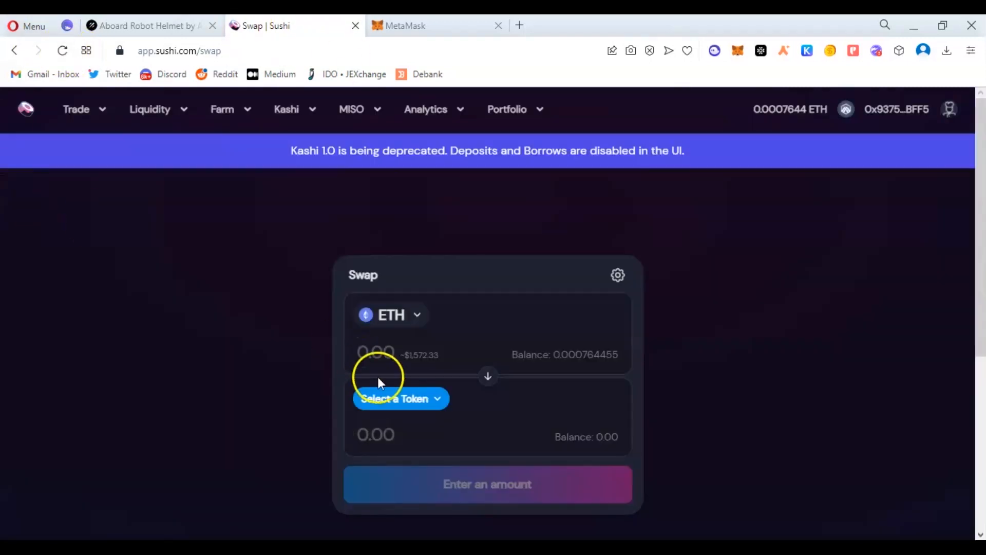
click(400, 398)
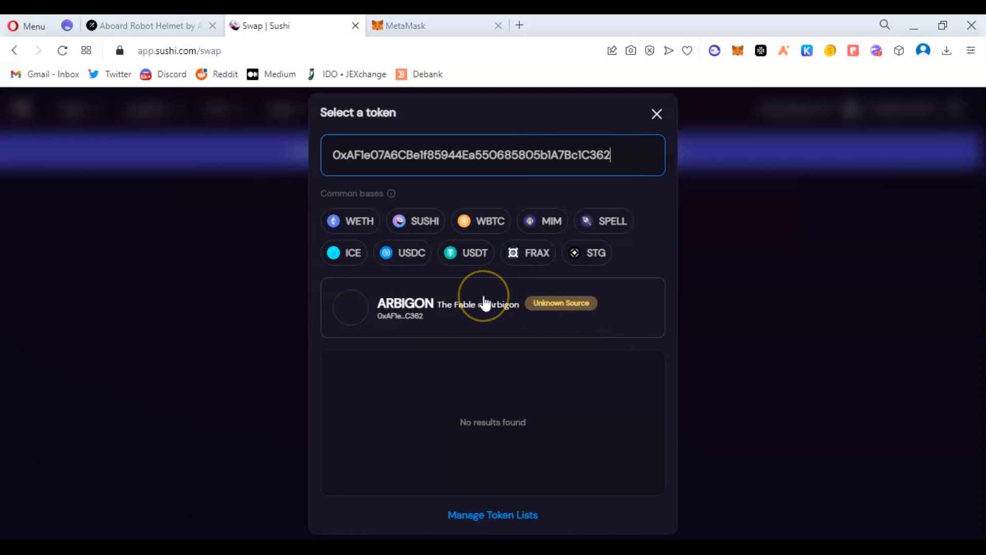
mouse_move(454, 309)
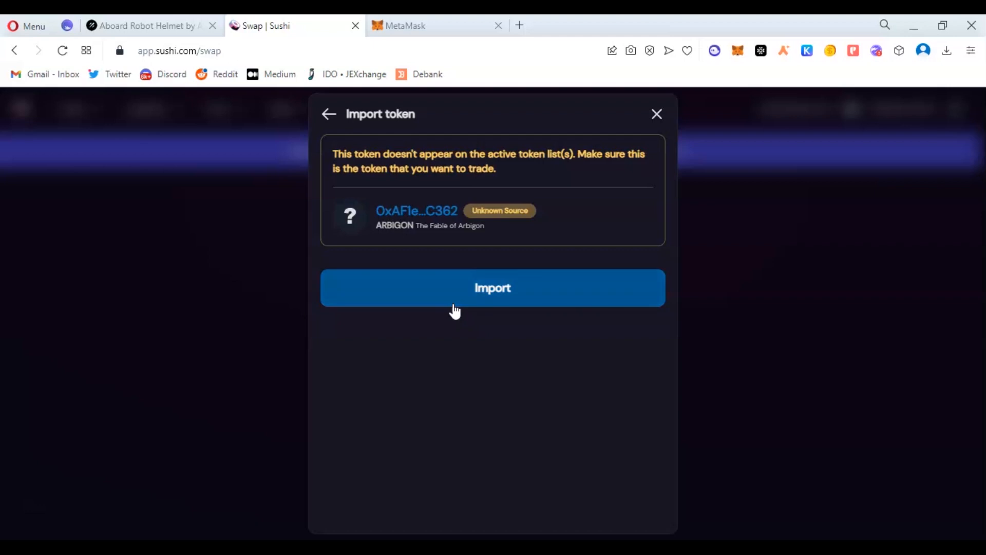
Import ARBIGON, enter 0.00065 ETH, and attempt the swap, which fails gas estimation
click(492, 288)
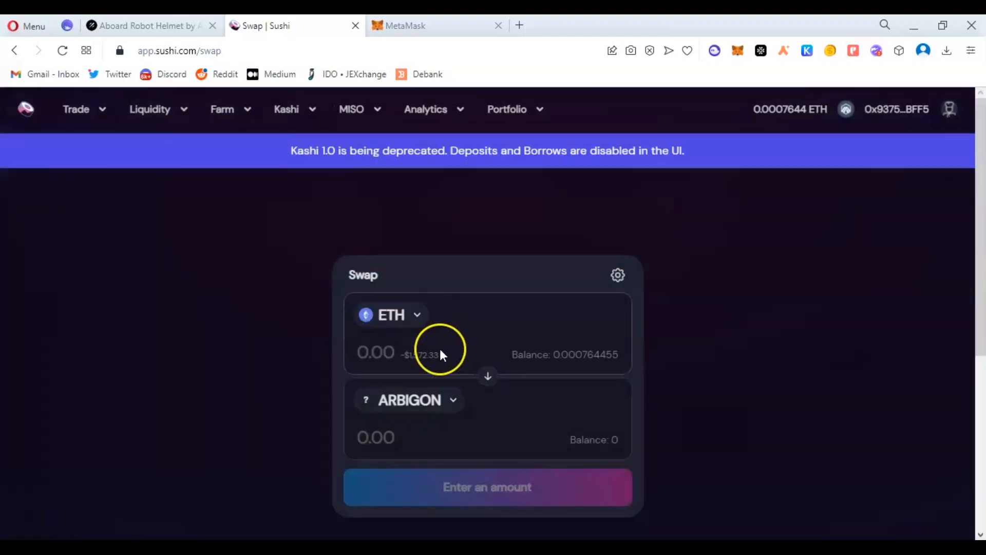
click(376, 351)
text(0.0006)
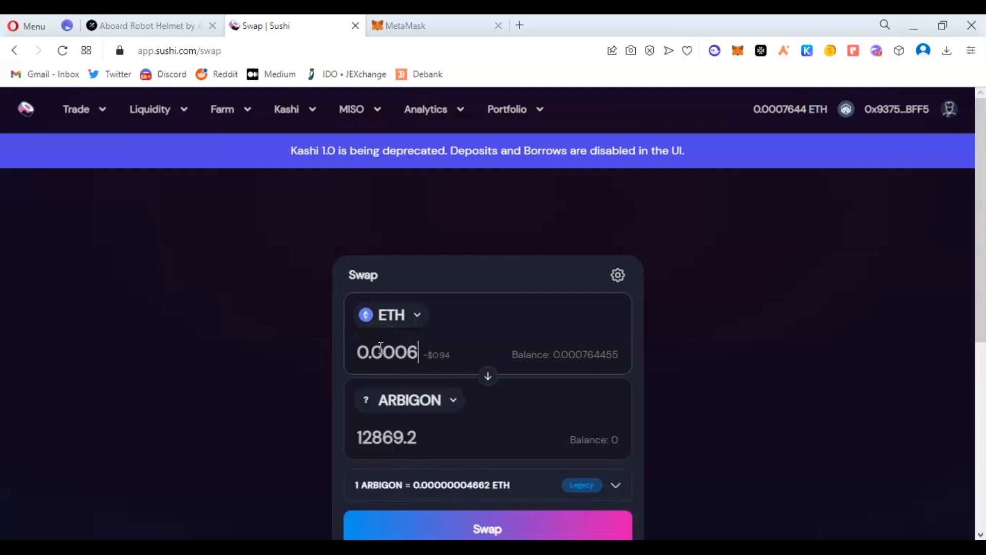
text(5)
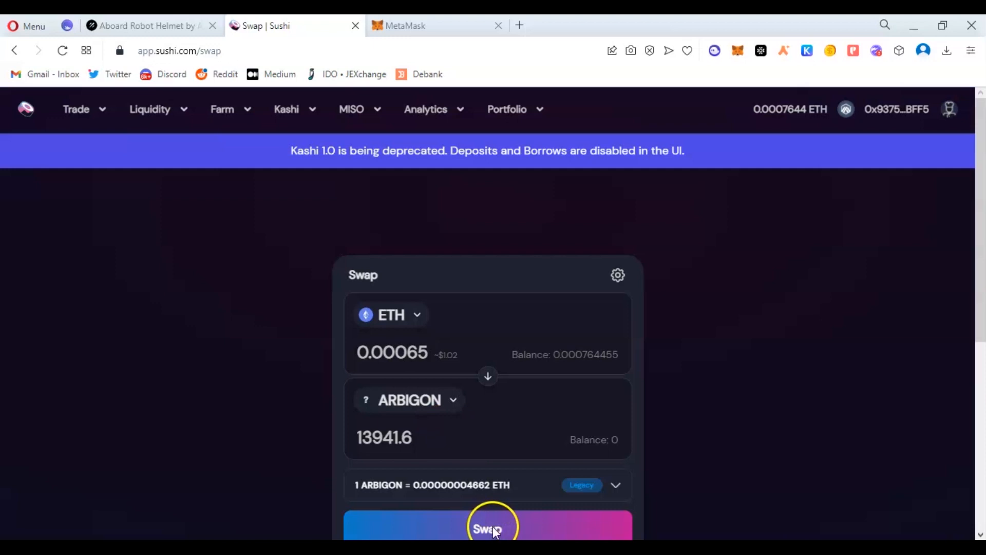
click(488, 529)
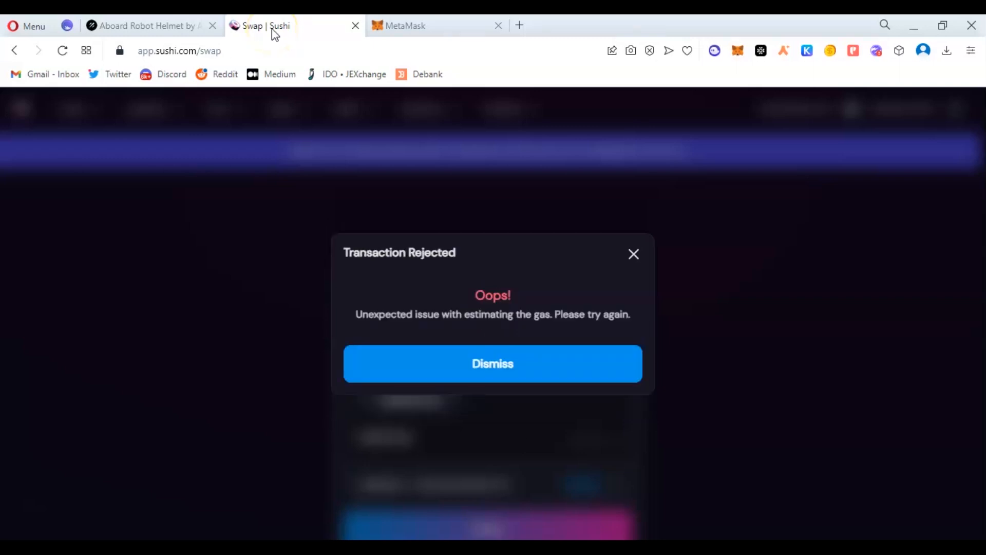
Dismiss the rejection and set slippage tolerance to 5.00% for 0.0006 ETH
click(492, 364)
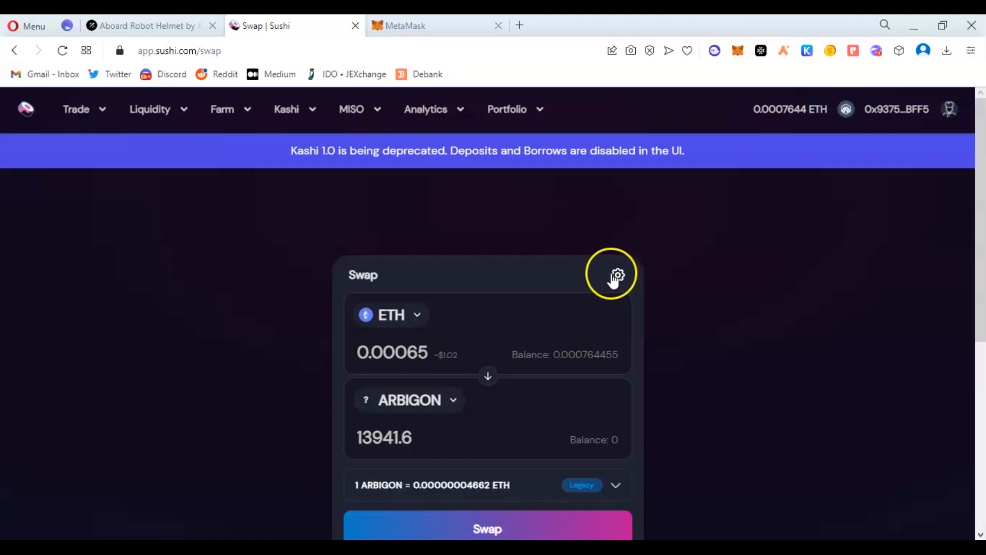
click(618, 274)
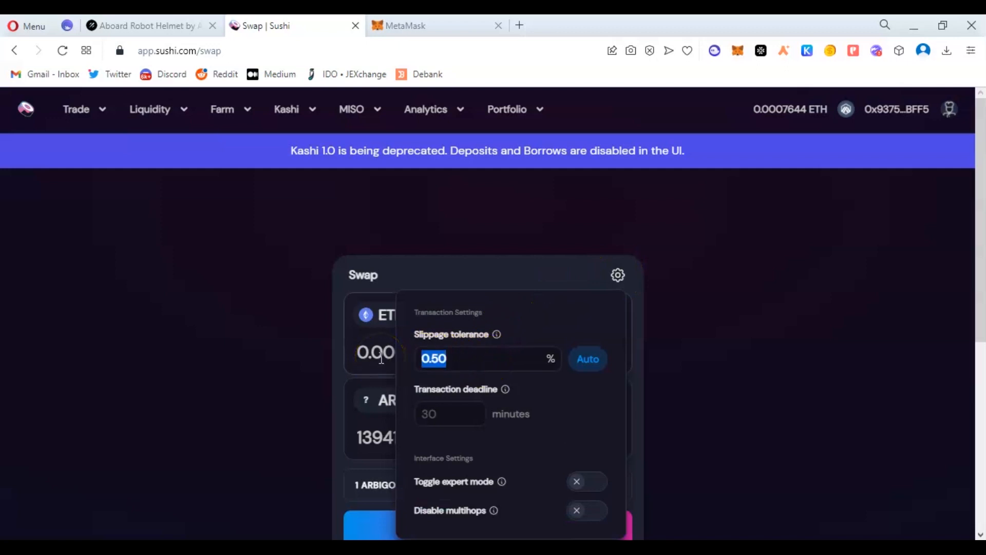
text(8.00)
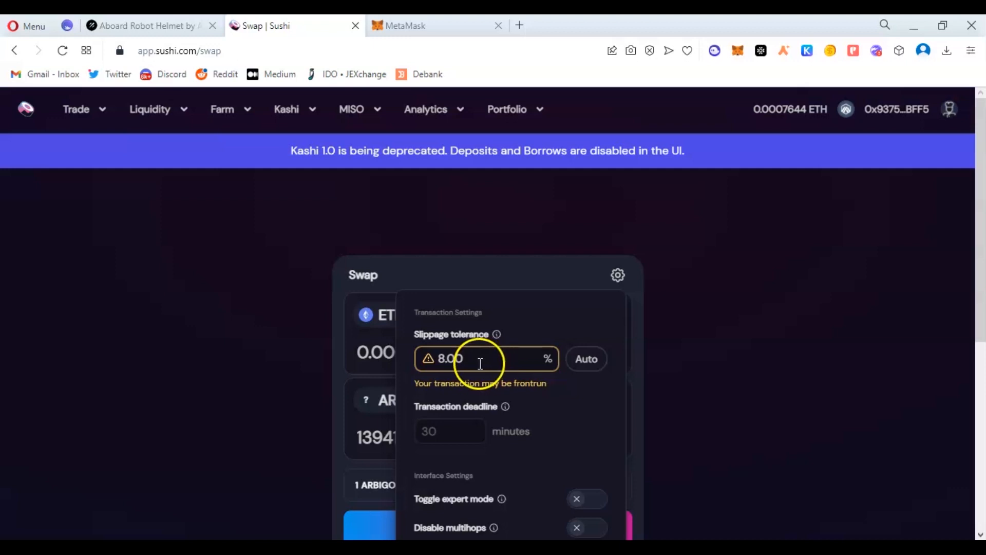
double_click(450, 359)
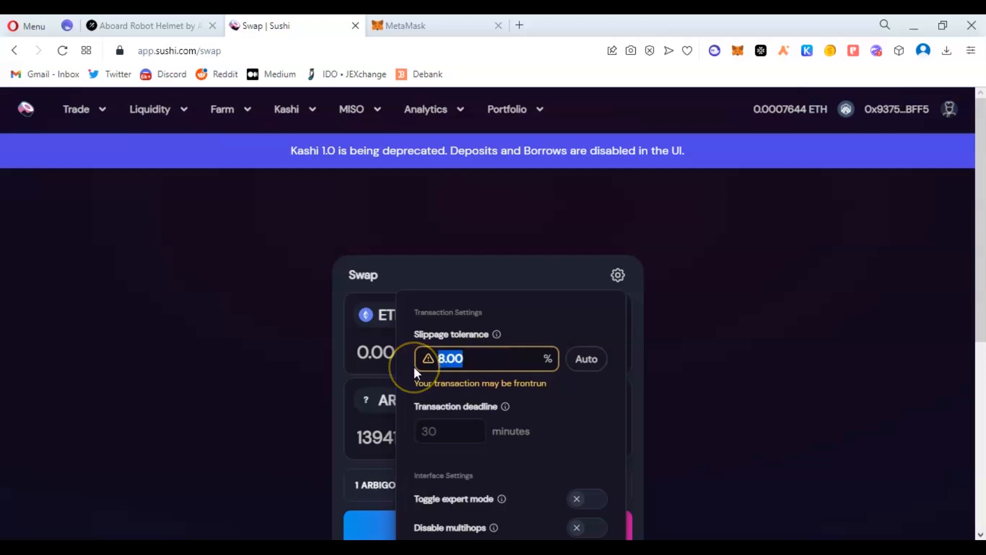
text(5.00)
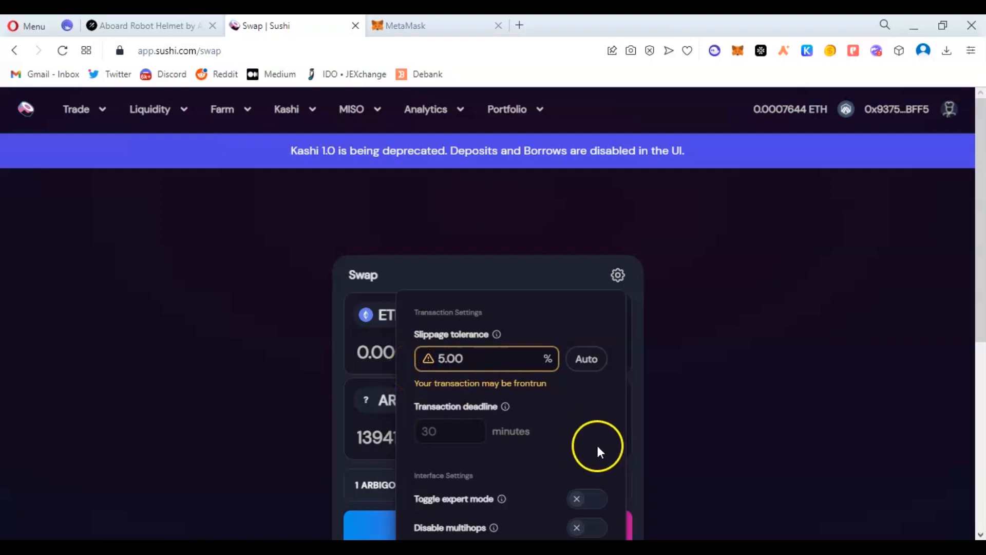
click(618, 275)
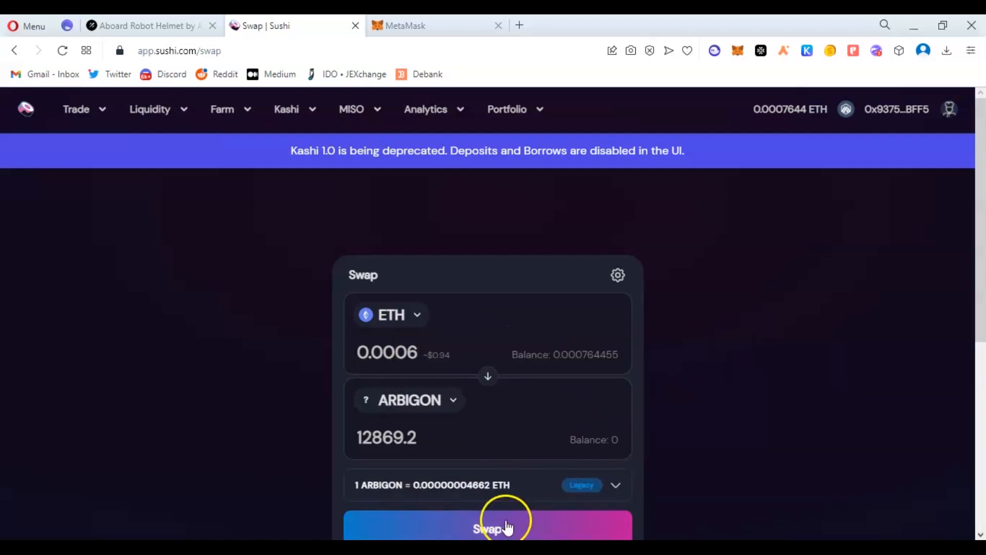
Confirm the 0.0006 ETH for 12869.2 ARBIGON swap and approve it in MetaMask
click(488, 528)
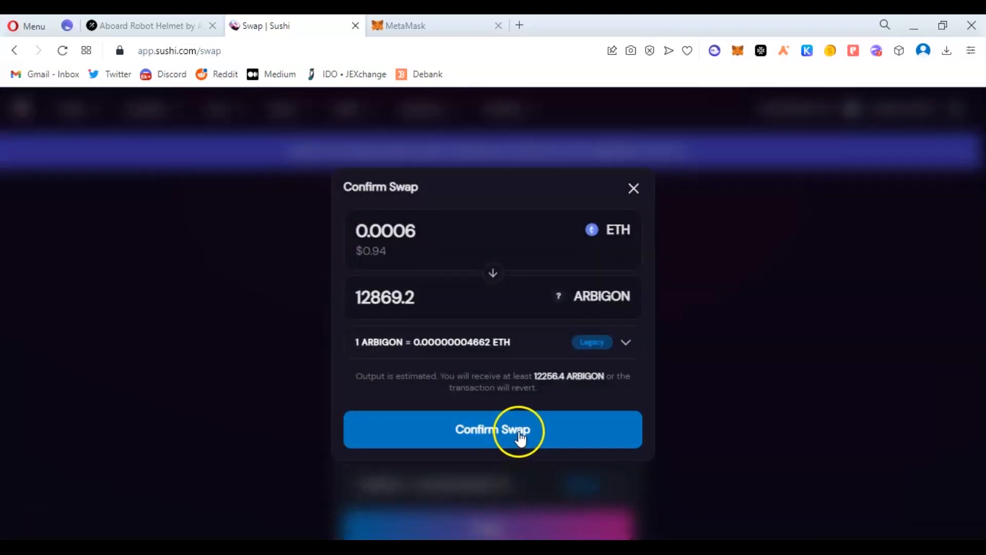
click(515, 435)
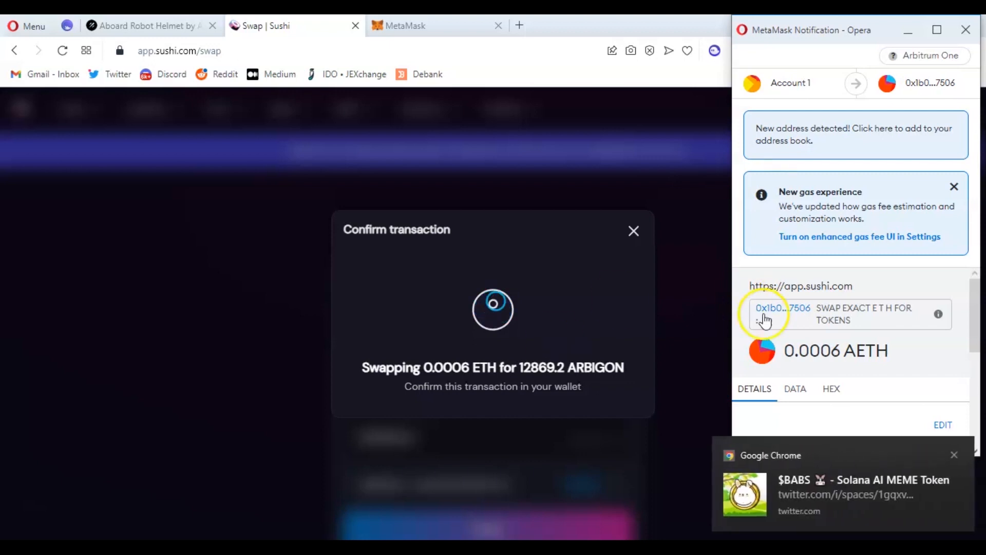
scroll(down, 3)
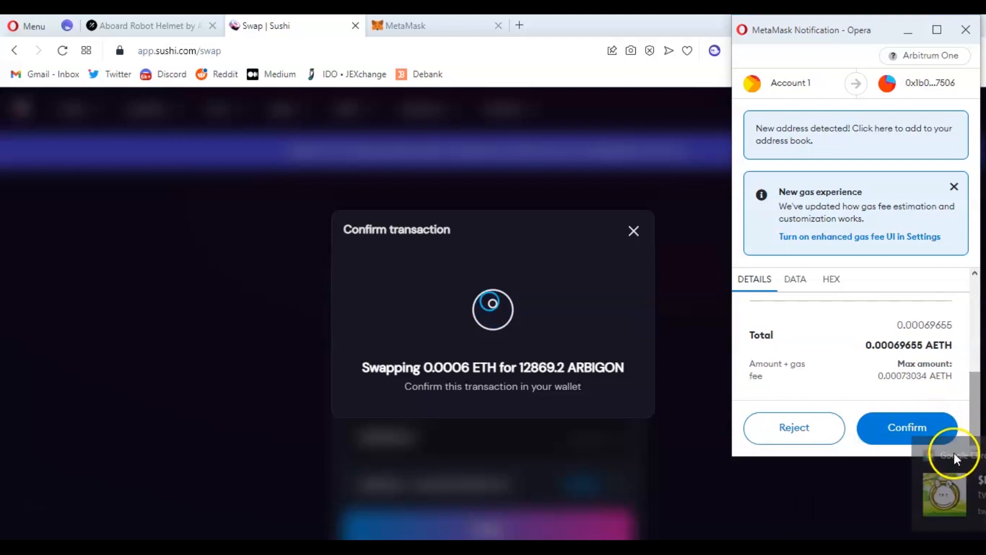
click(907, 428)
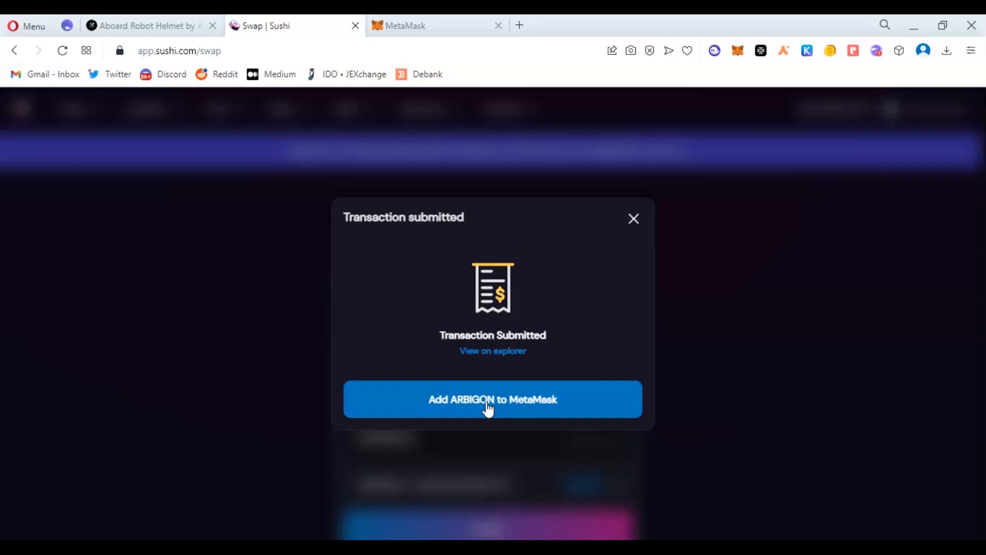
Add the ARBIGON token to MetaMask, then view the wallet's swap activity
click(492, 399)
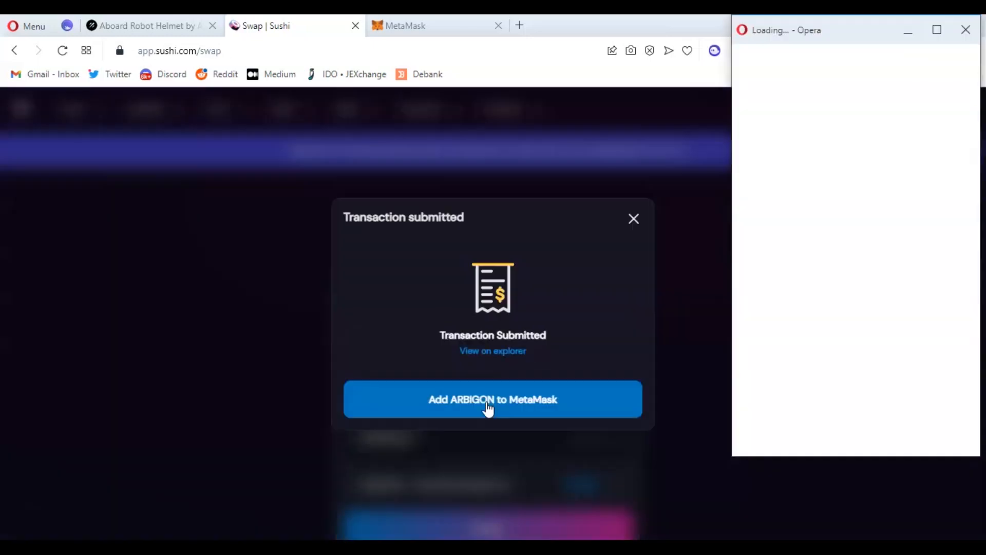
click(492, 399)
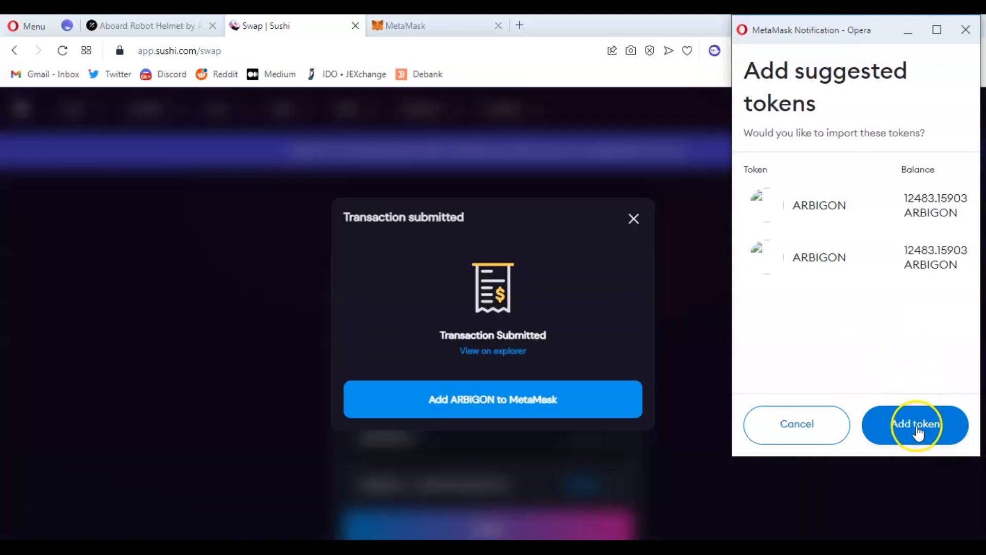
click(916, 424)
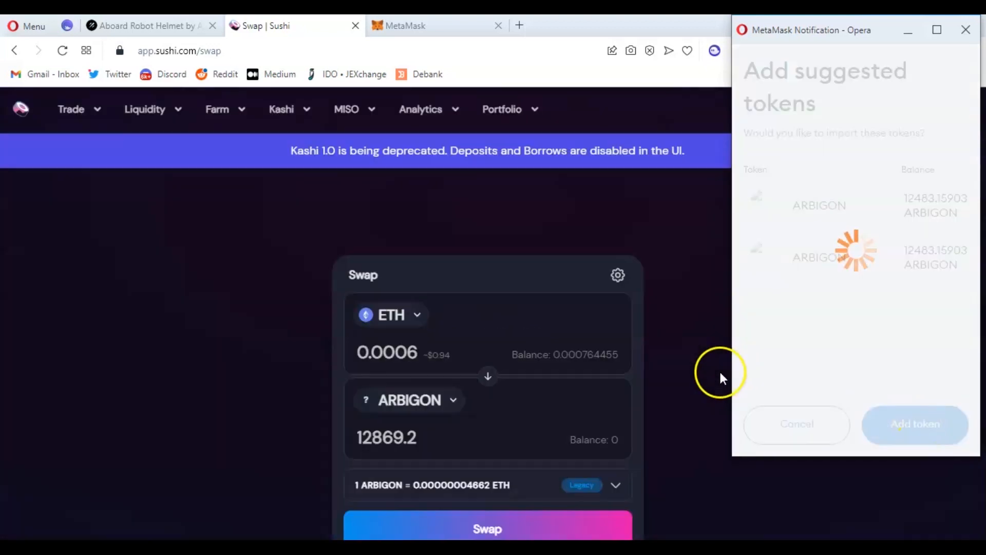
mouse_move(524, 332)
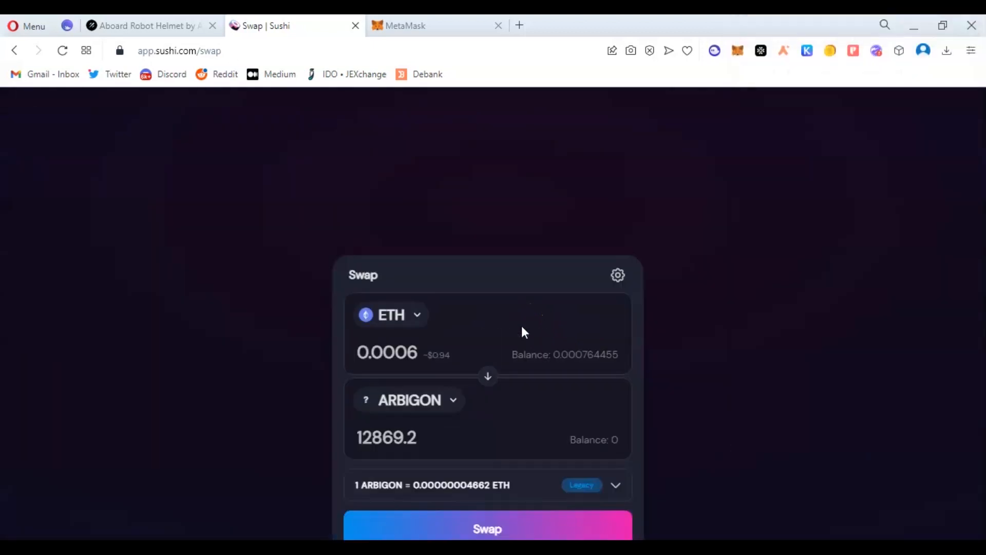
click(486, 529)
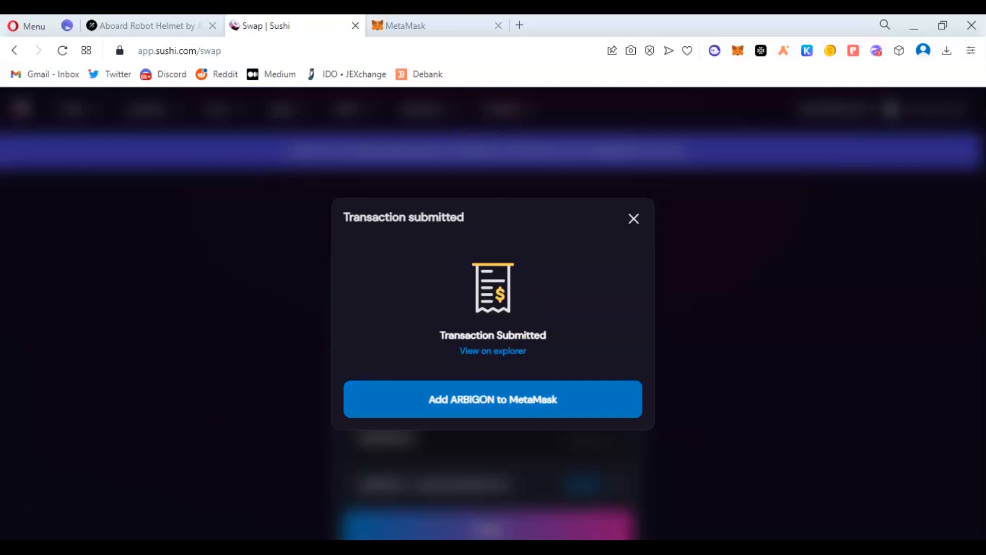
click(407, 25)
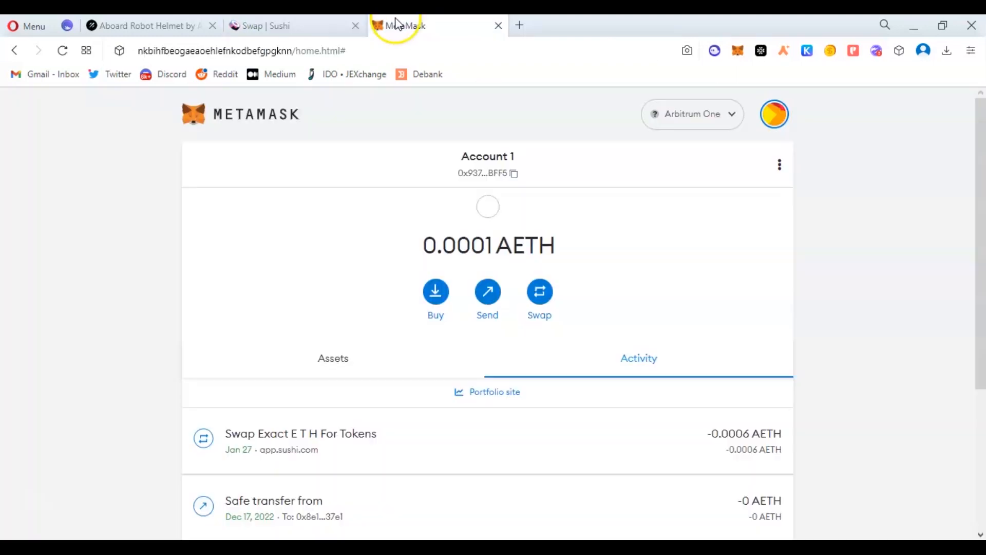
Check the 12483.15903 ARBIGON balance in MetaMask Assets, then return to Sushi
click(333, 358)
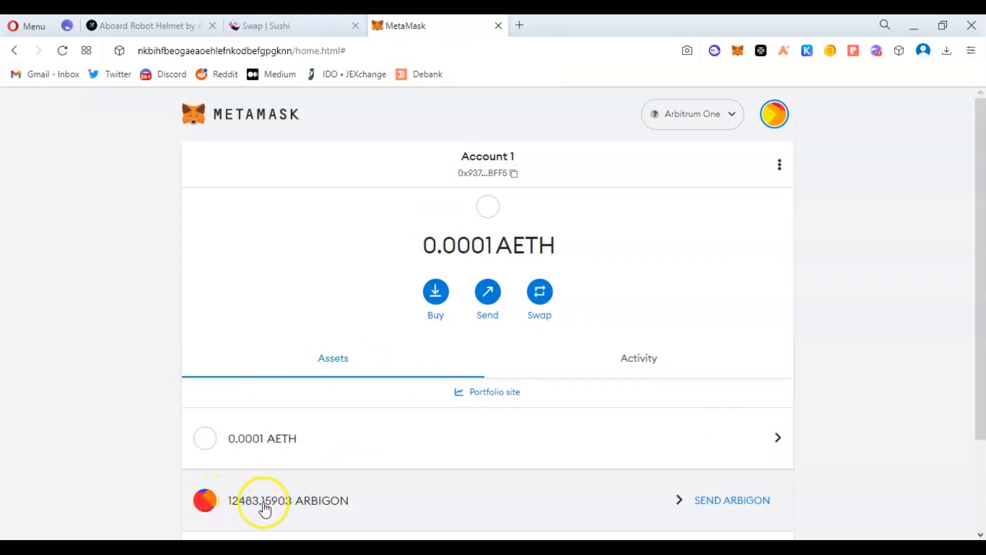
scroll(down, 3)
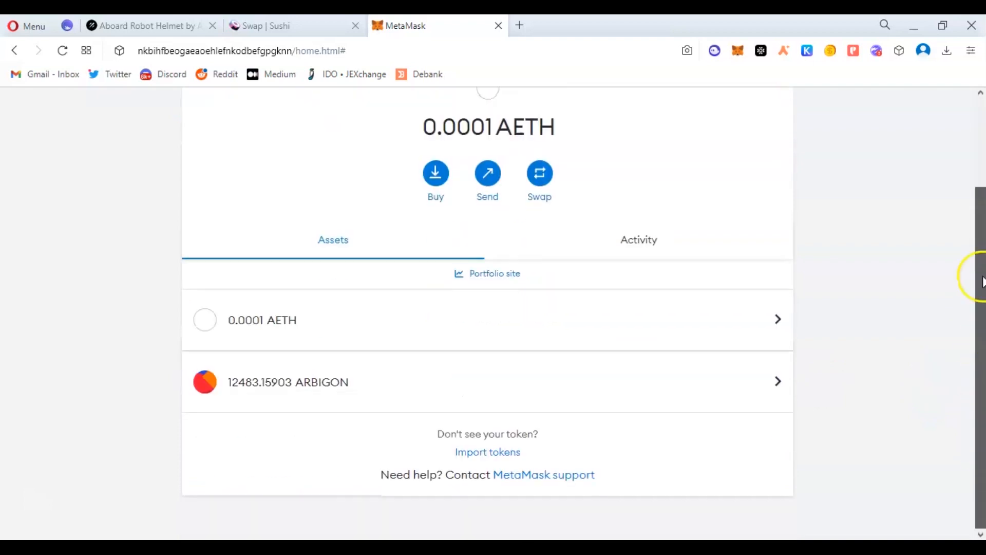
click(281, 26)
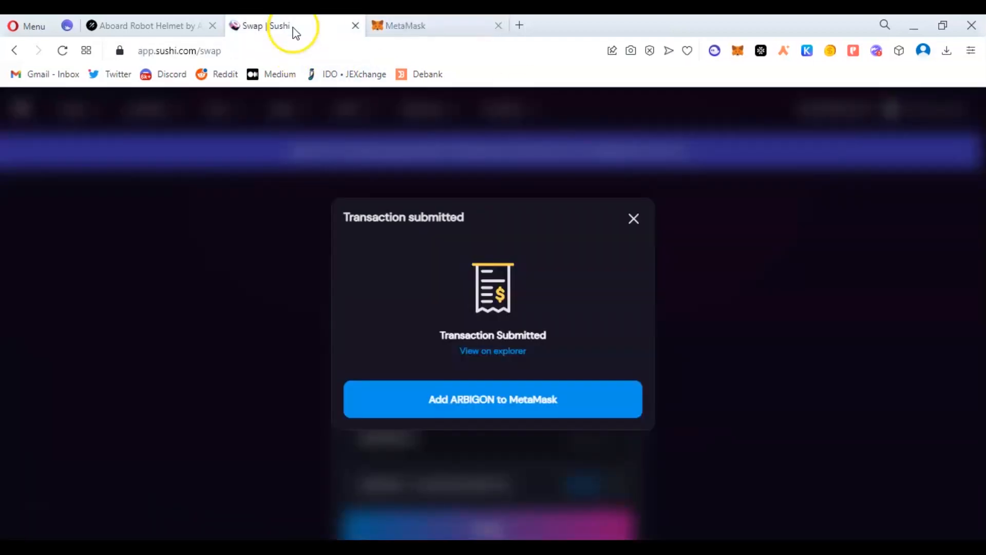
mouse_move(633, 219)
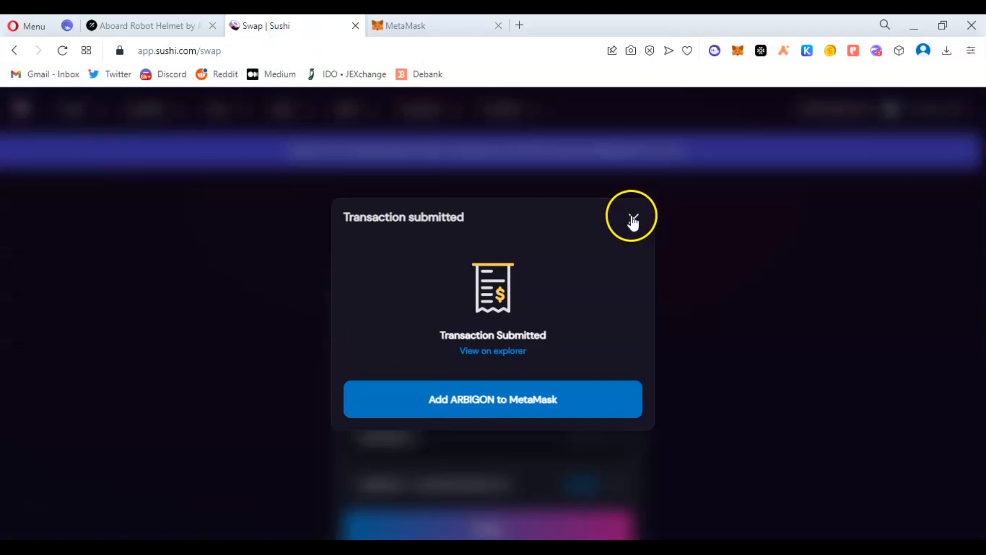
Dismiss the purchase notice and reverse the swap to sell 12483.159031508 ARBIGON for ETH
click(632, 216)
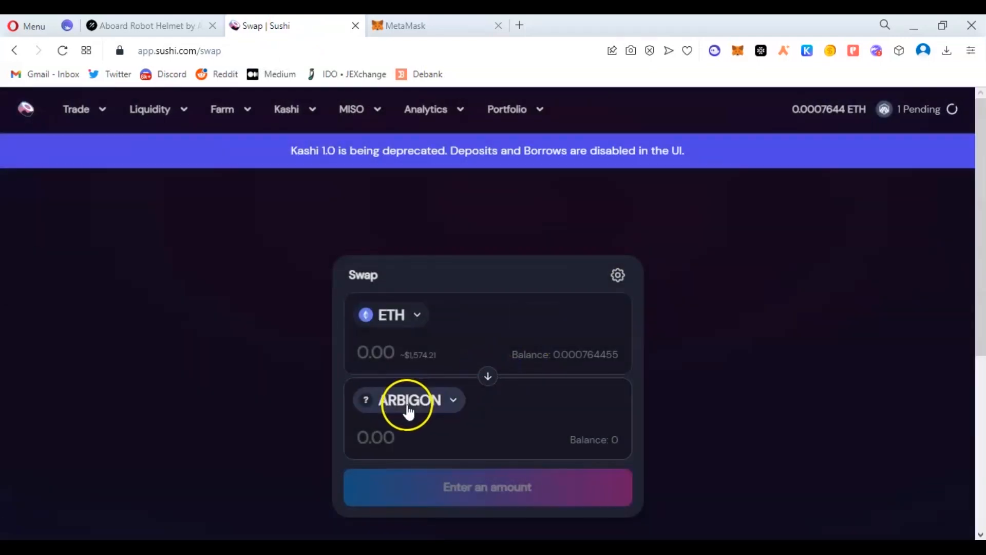
mouse_move(487, 377)
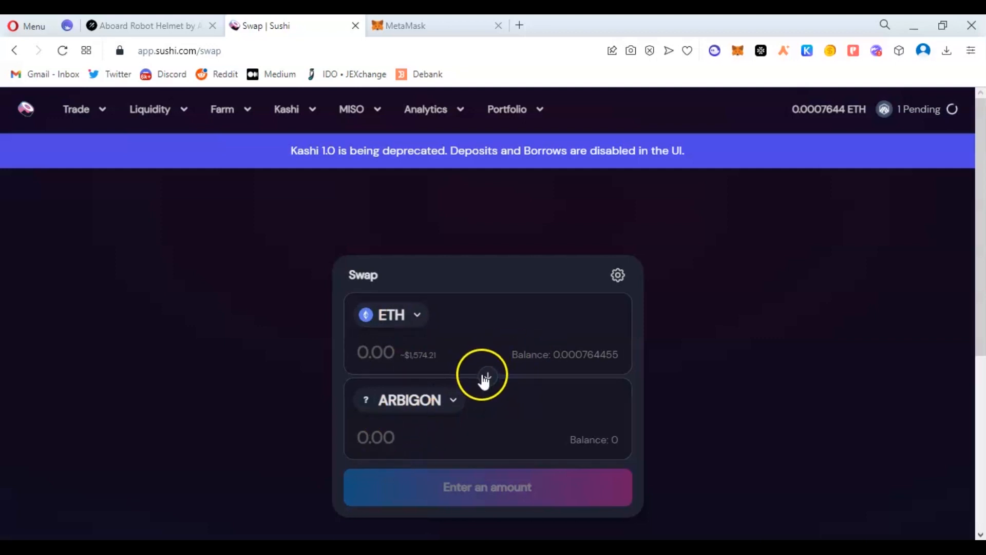
click(487, 375)
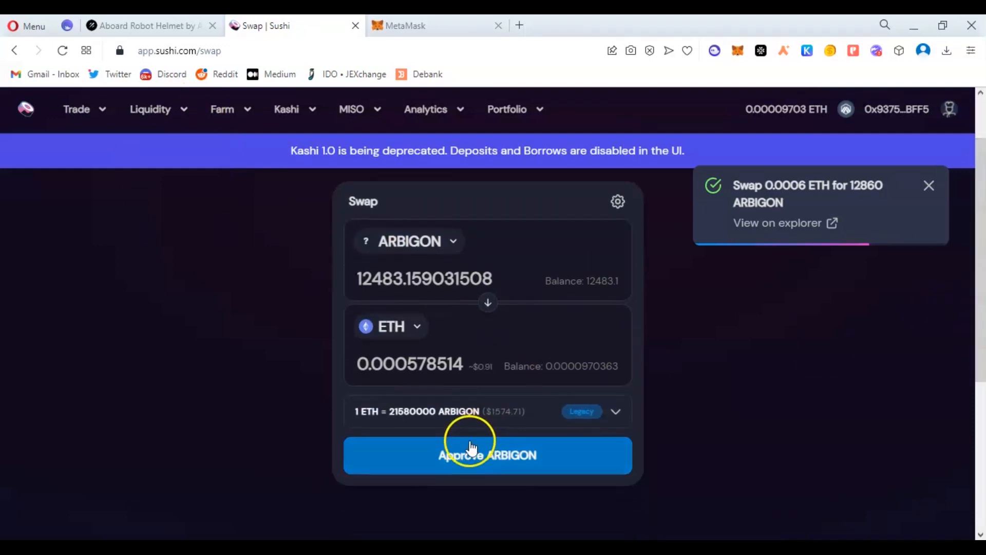
mouse_move(497, 488)
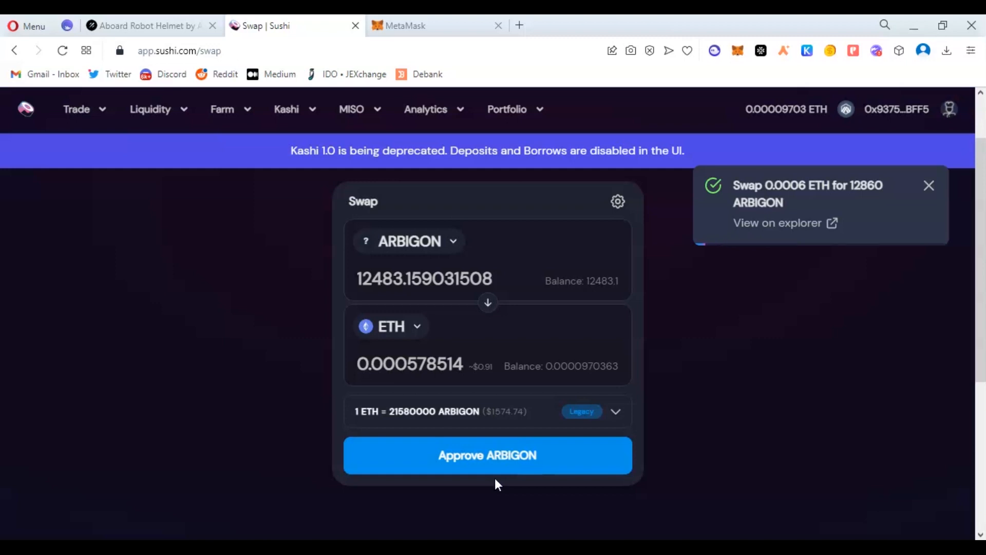
click(929, 186)
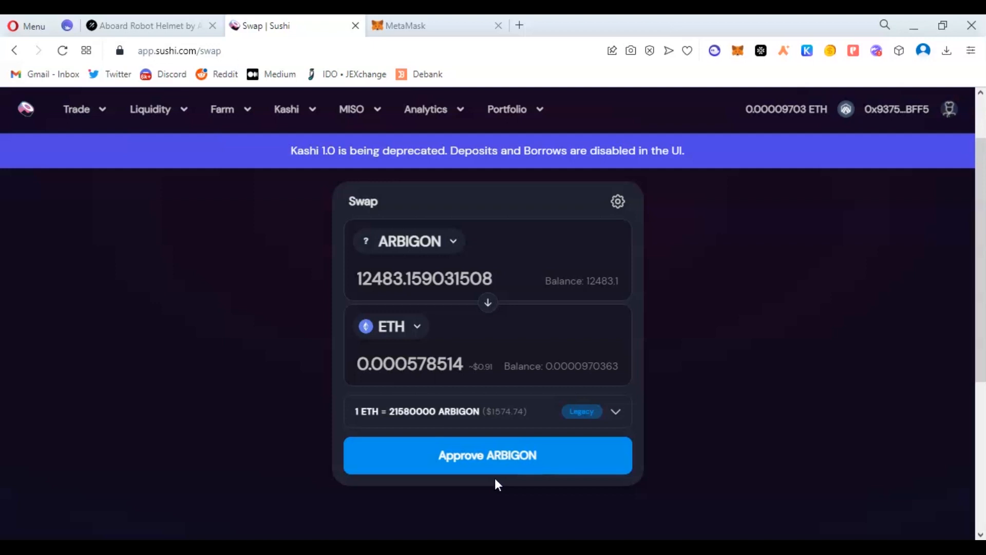
click(177, 51)
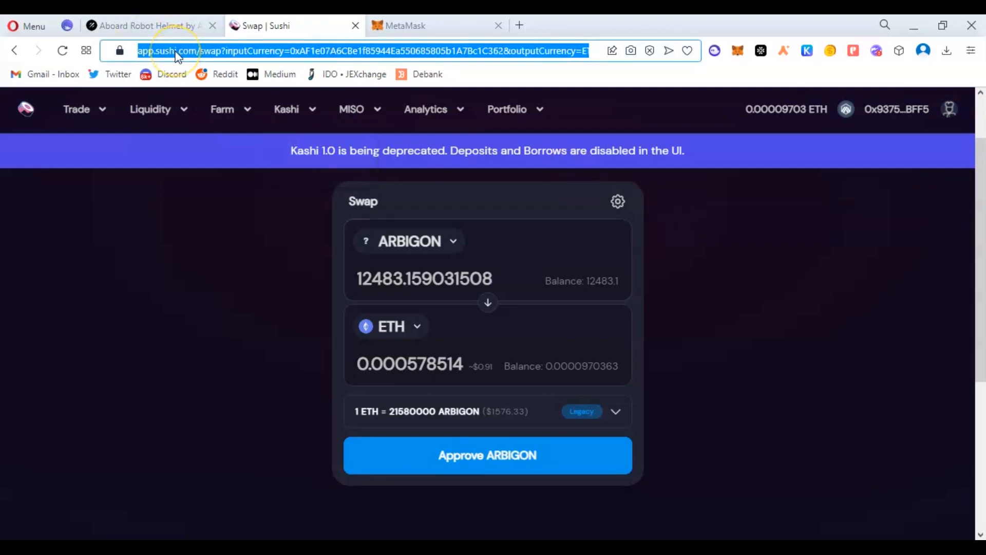
Open app.uniswap.org and connect MetaMask Account 1 to Uniswap
text(app.uniswap.org/#/swap)
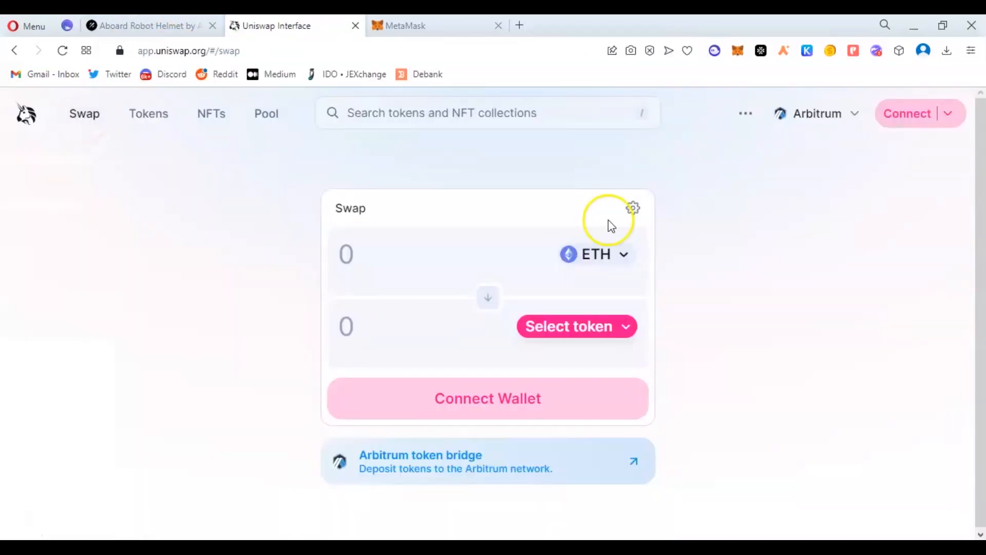
click(488, 399)
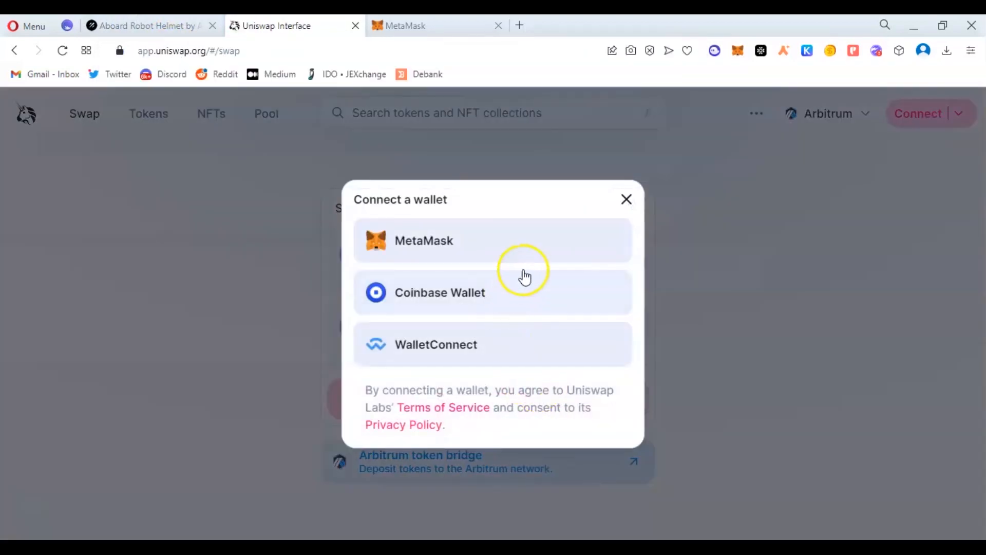
click(424, 241)
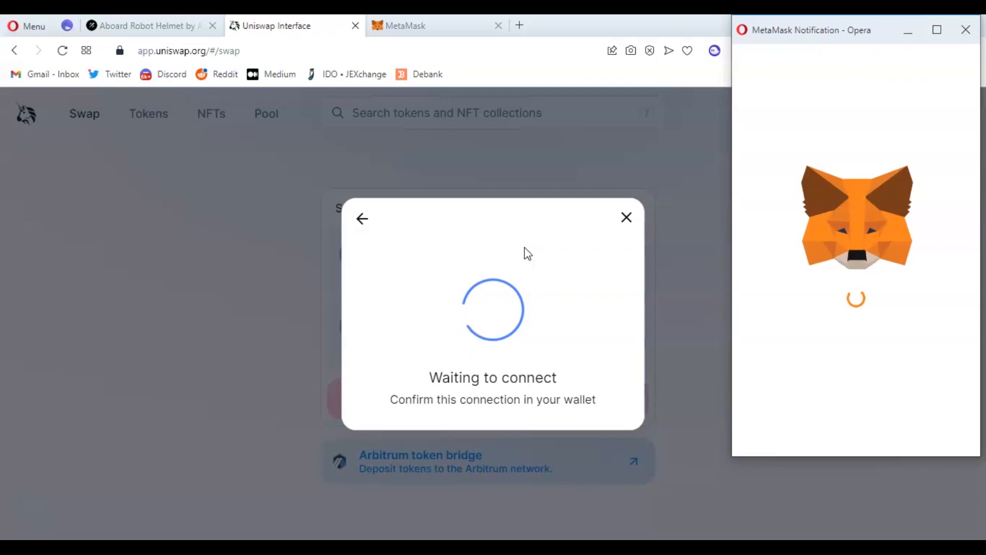
mouse_move(659, 276)
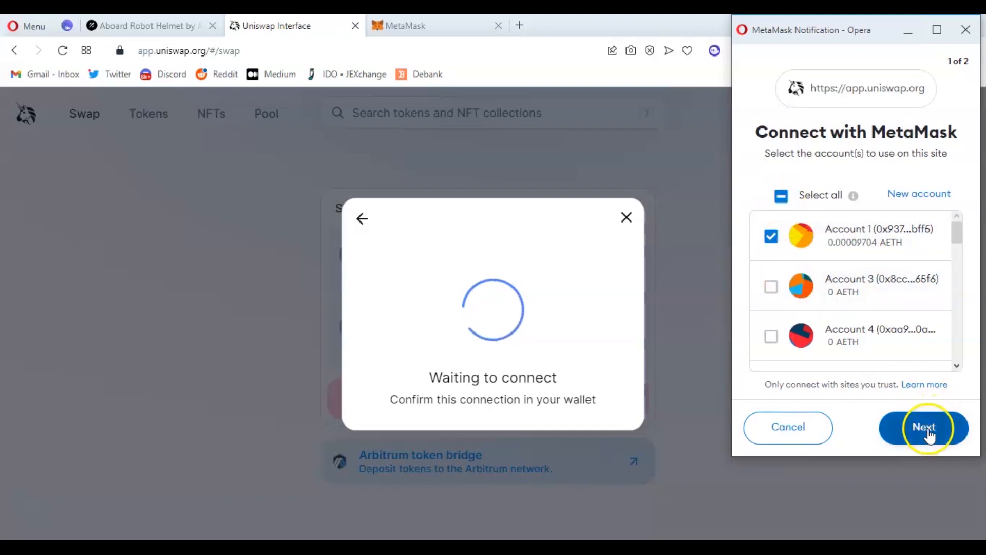
click(924, 428)
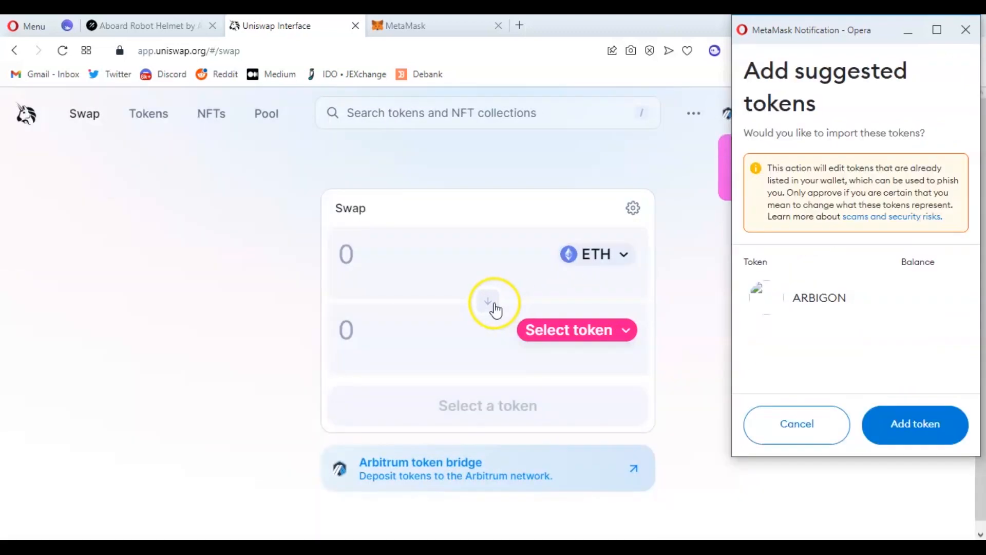
click(916, 425)
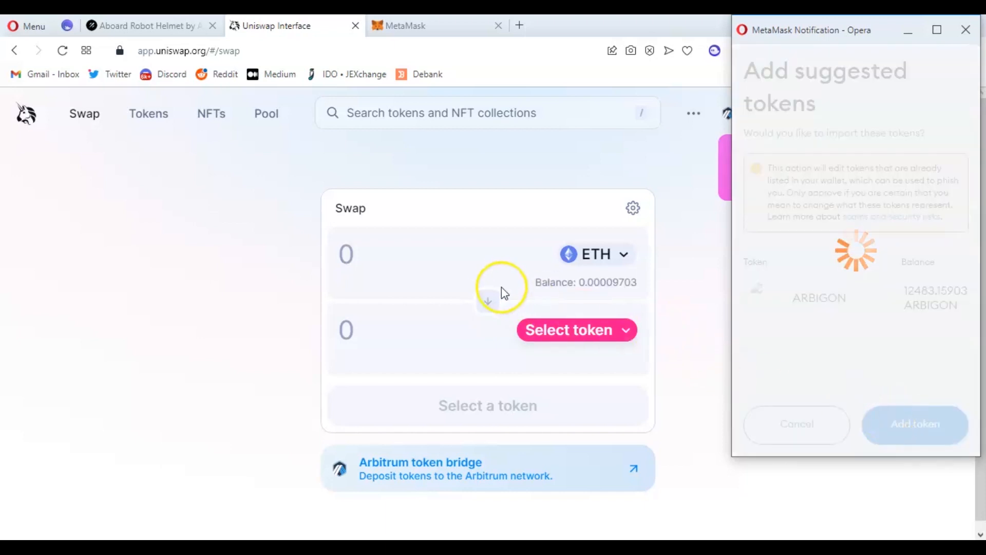
Choose The Fable of Arbigon as the receiving token by its contract address and accept the warning
click(576, 330)
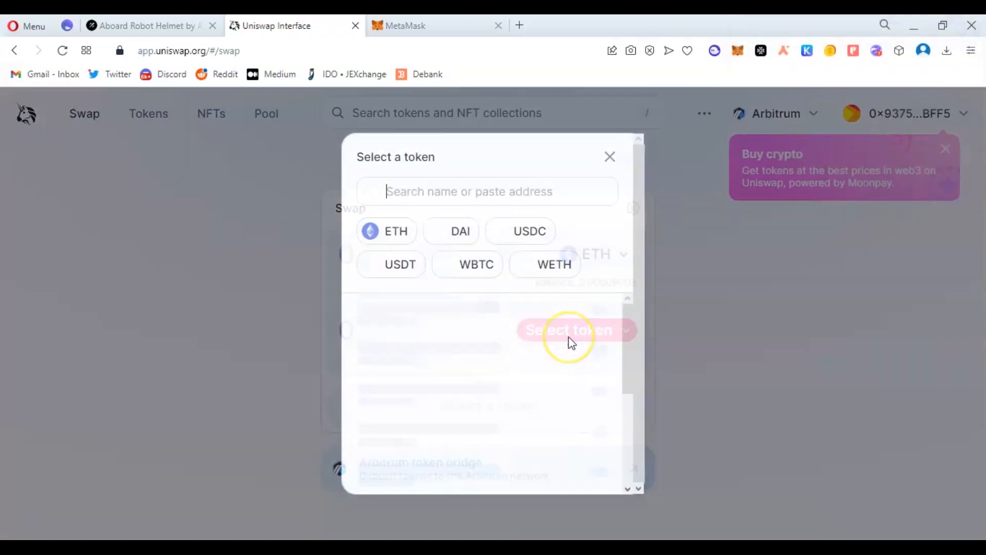
text(6CBe1f85944Ea550685805b1A7Bc1C362)
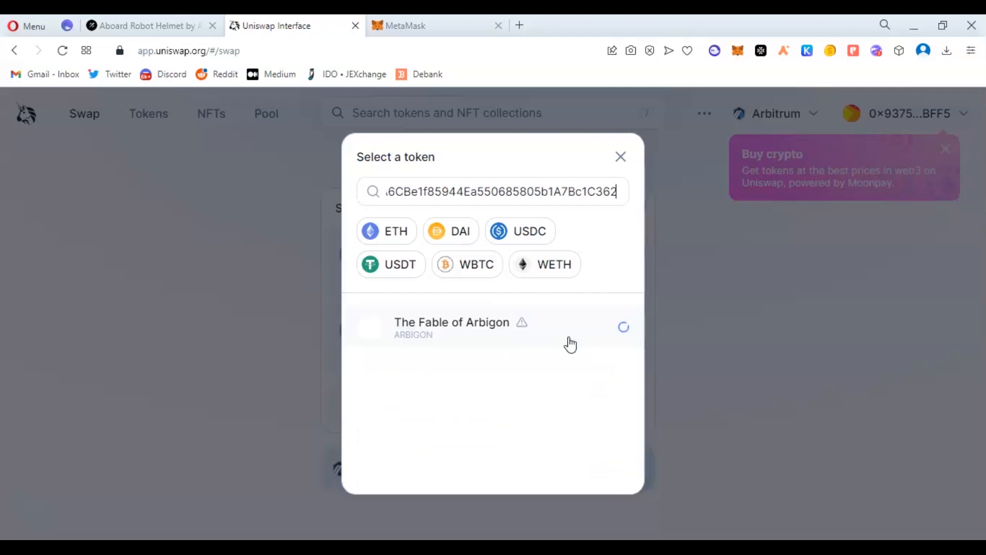
click(461, 326)
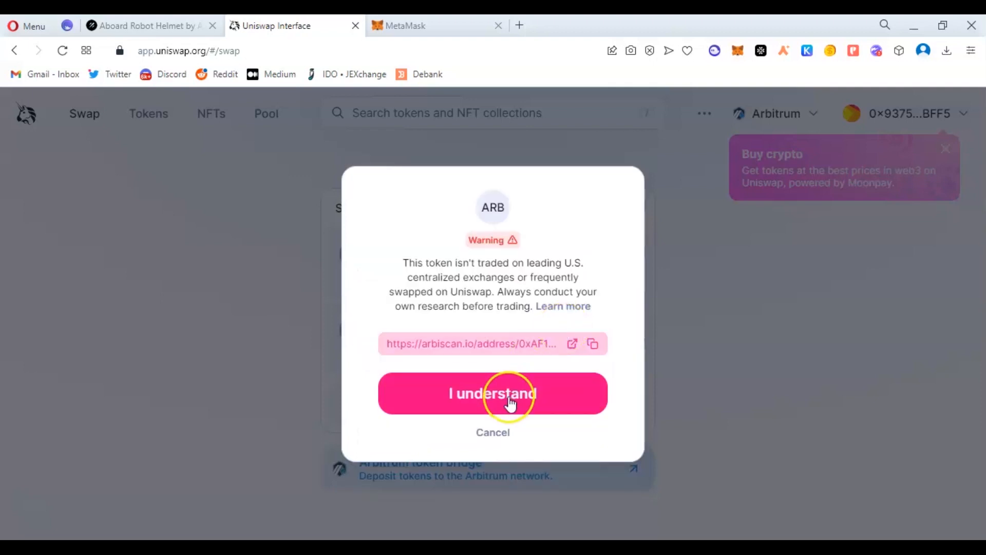
click(492, 394)
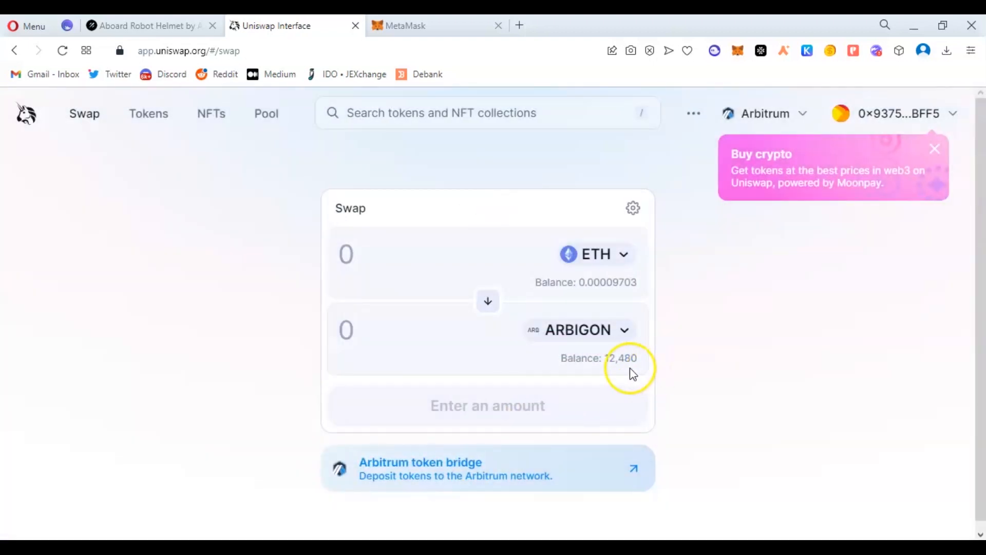
mouse_move(487, 302)
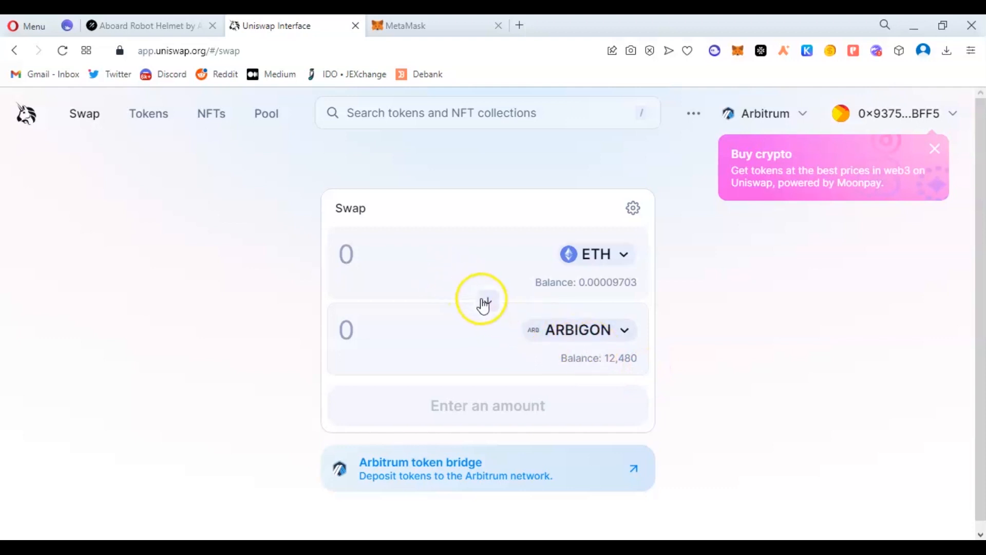